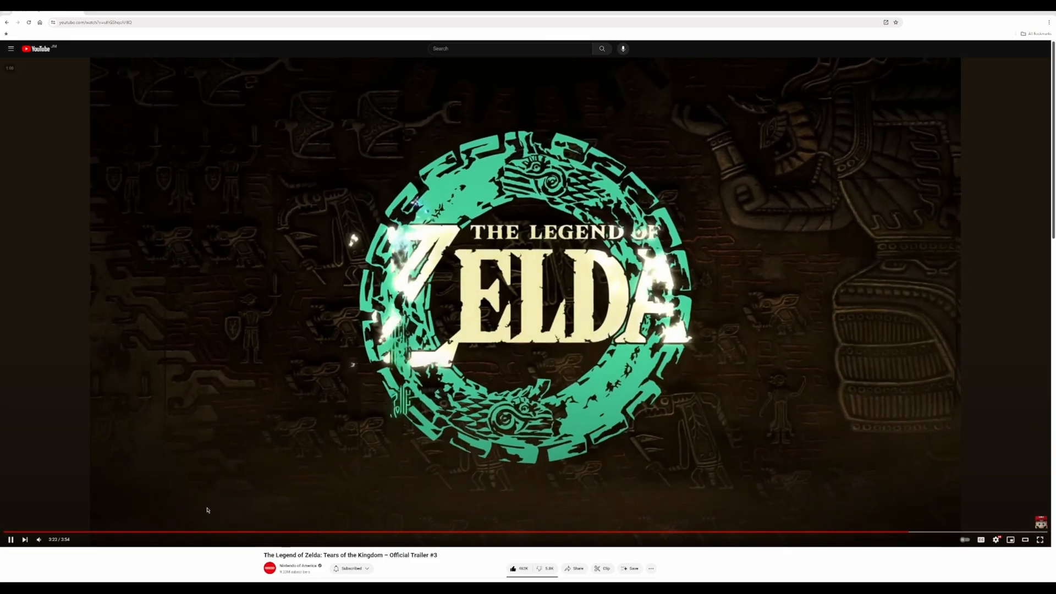
# Cut the sword, ring, title and subtitle onto separate shape layers via Shape Layer via Cut
pyautogui.click(1038, 538)
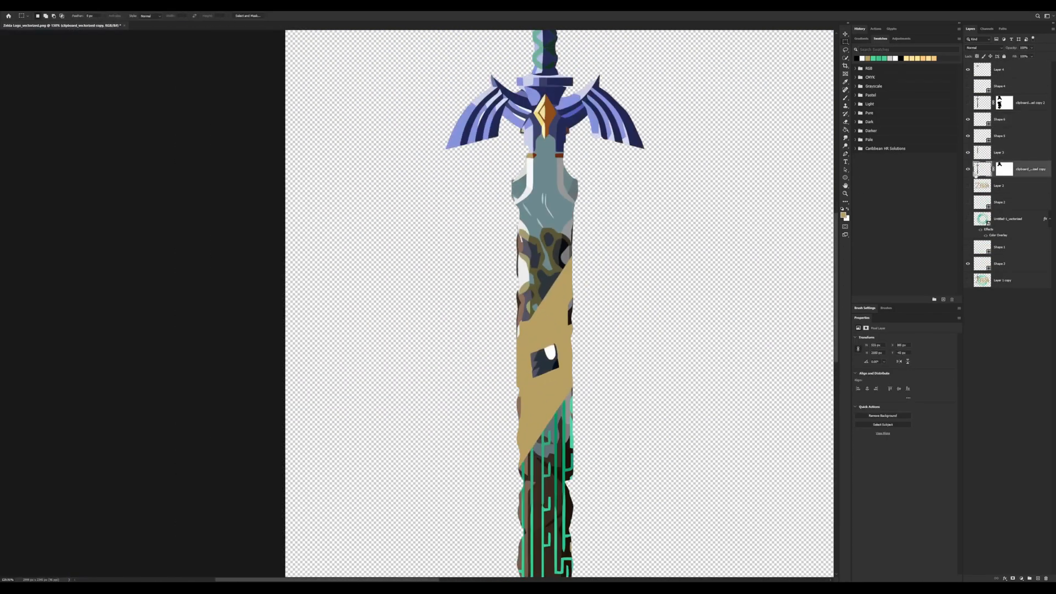
pyautogui.rightClick(1001, 119)
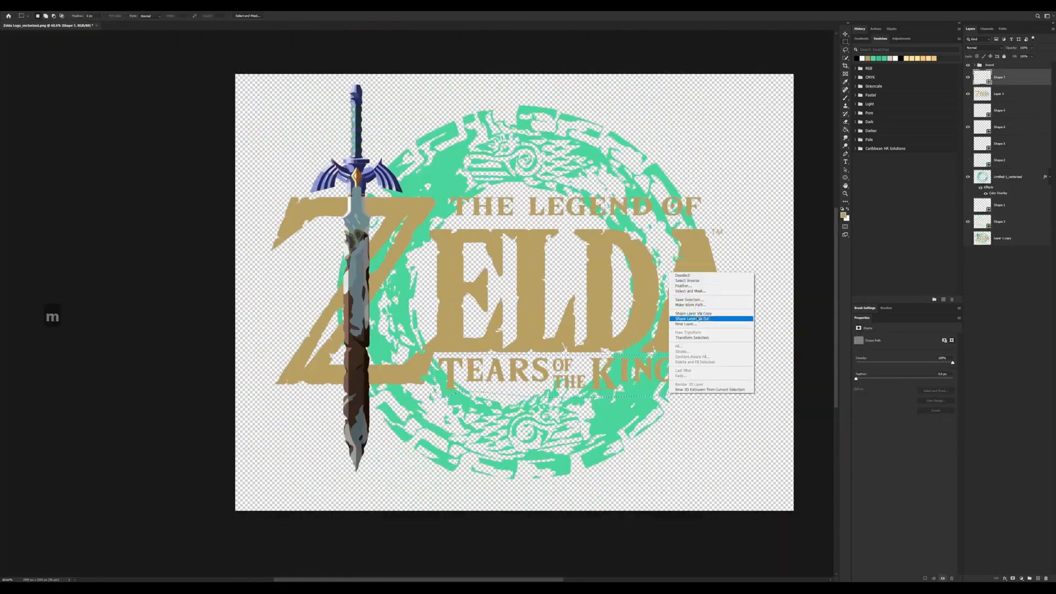
pyautogui.click(690, 318)
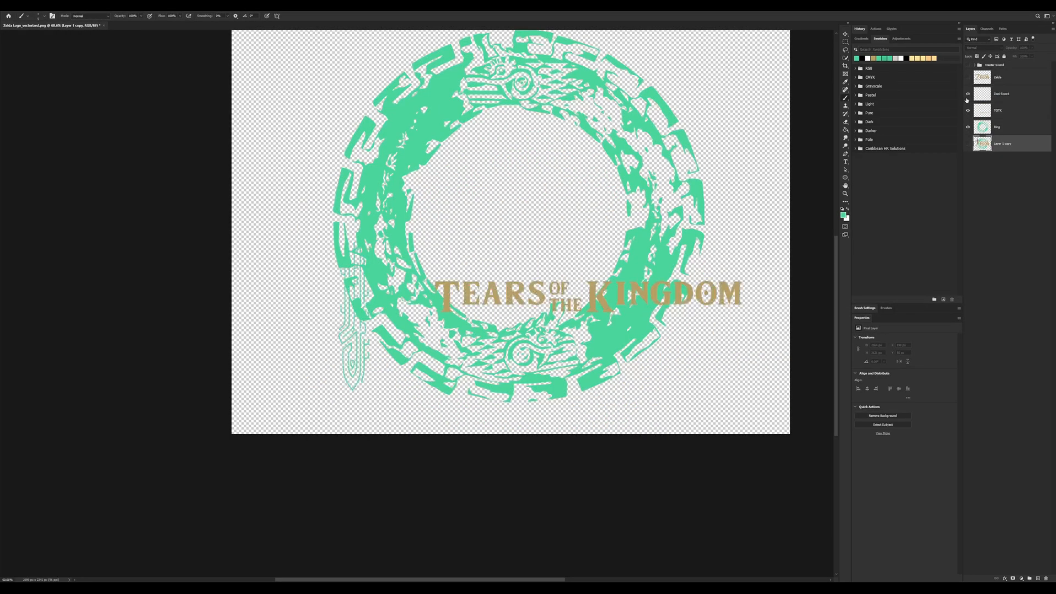
pyautogui.click(967, 65)
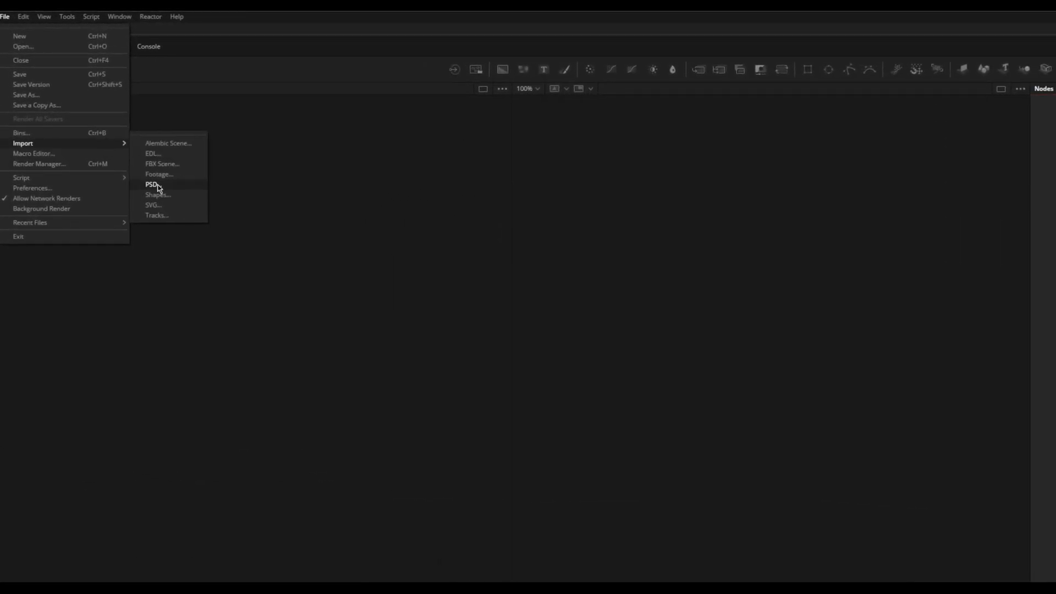
# Import the layered Zelda logo PSD into Fusion as separate merged image nodes
pyautogui.click(152, 184)
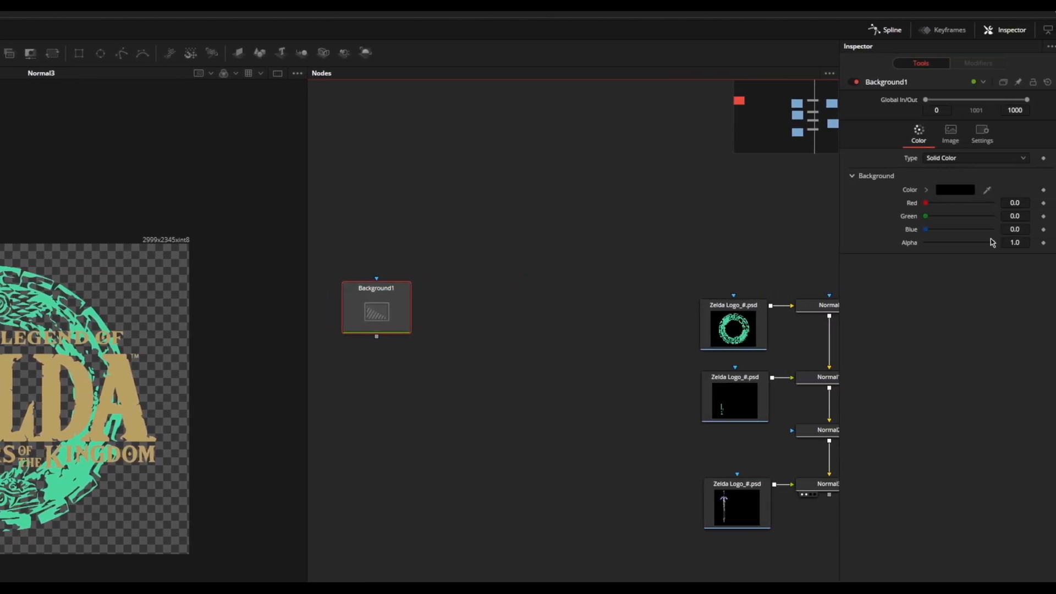
pyautogui.click(950, 134)
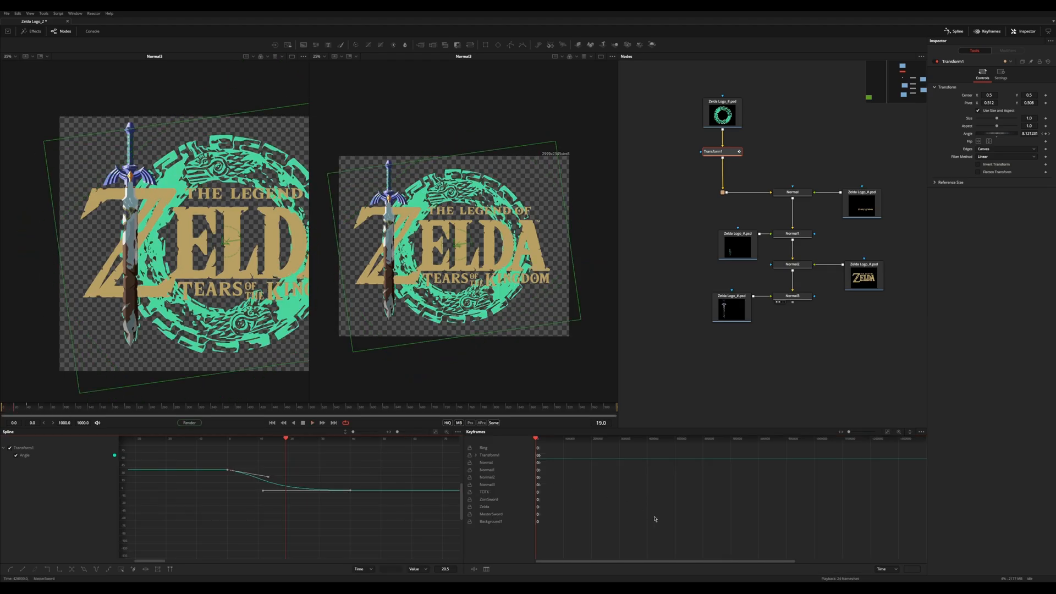
# Keyframe the ring Transform's Angle and smooth the spline so it eases into place
pyautogui.click(731, 308)
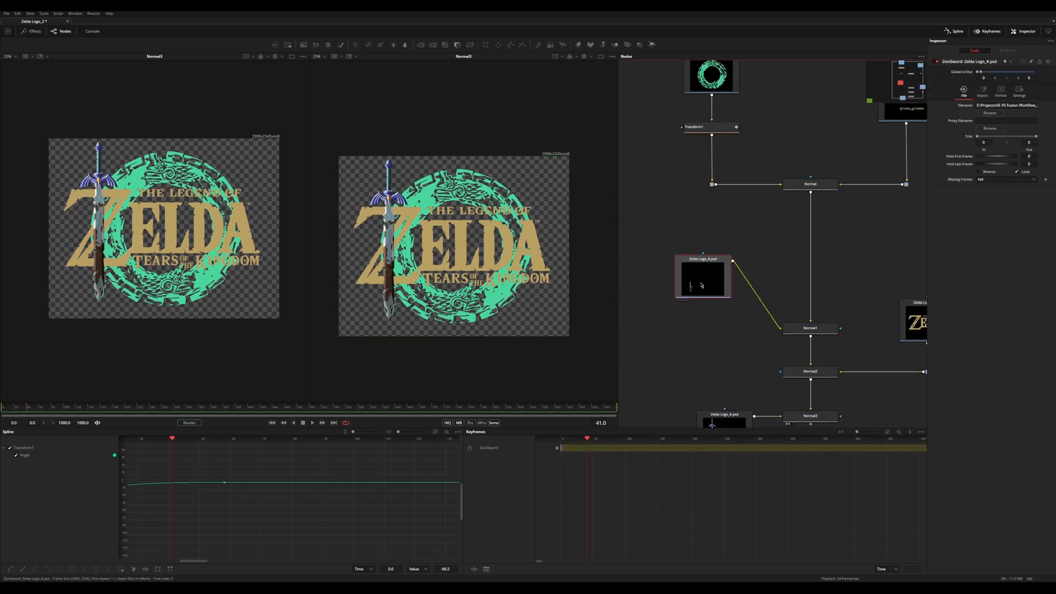
pyautogui.click(799, 201)
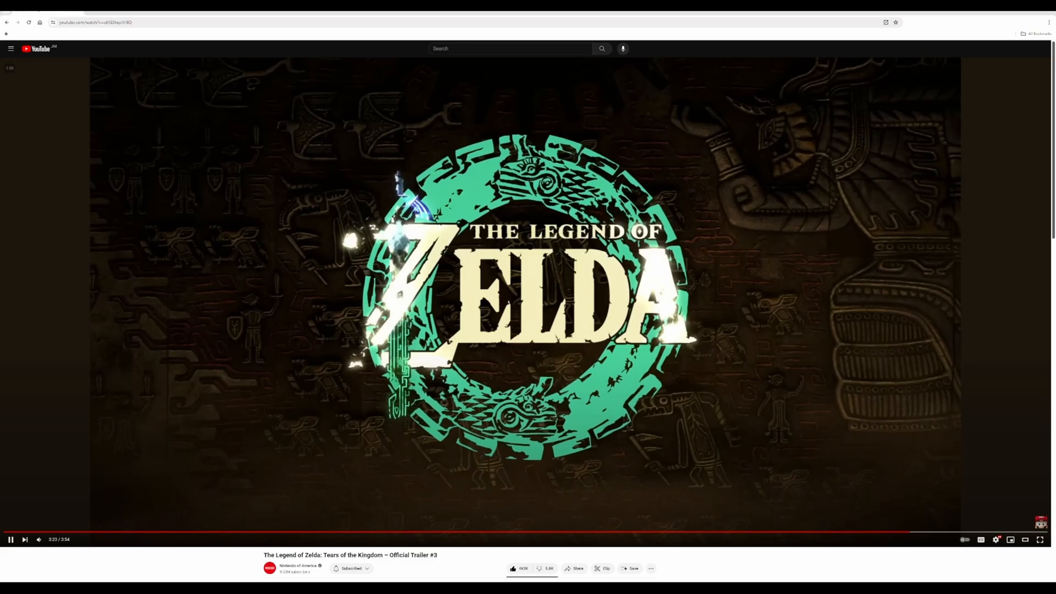
pyautogui.click(1039, 539)
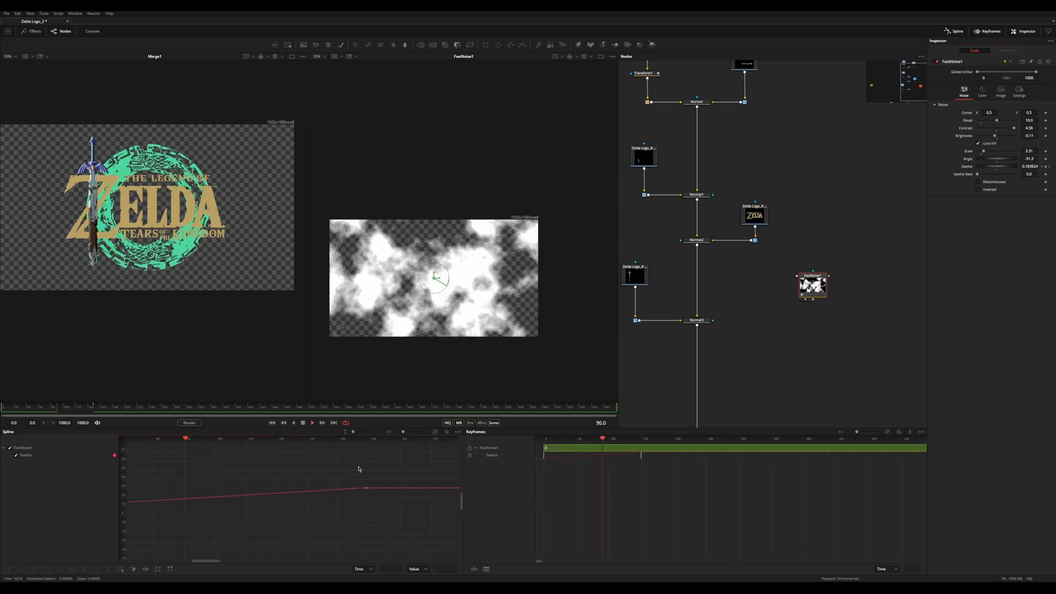
# Add a FastNoise node with tuned detail, contrast and scale, and keyframed Seethe Rate
pyautogui.press('ctrl+f')
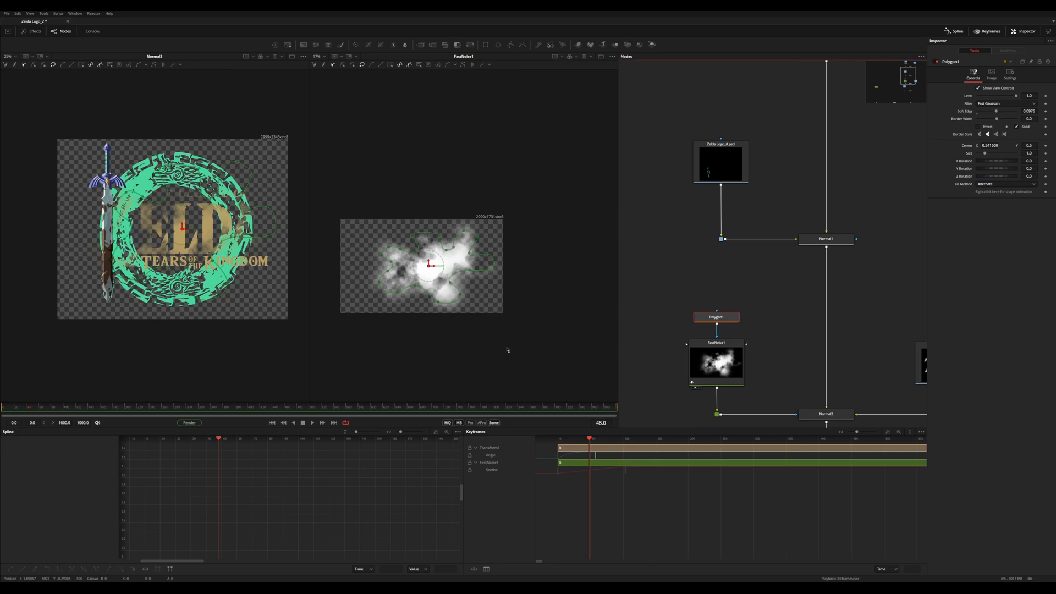
pyautogui.moveTo(368, 220)
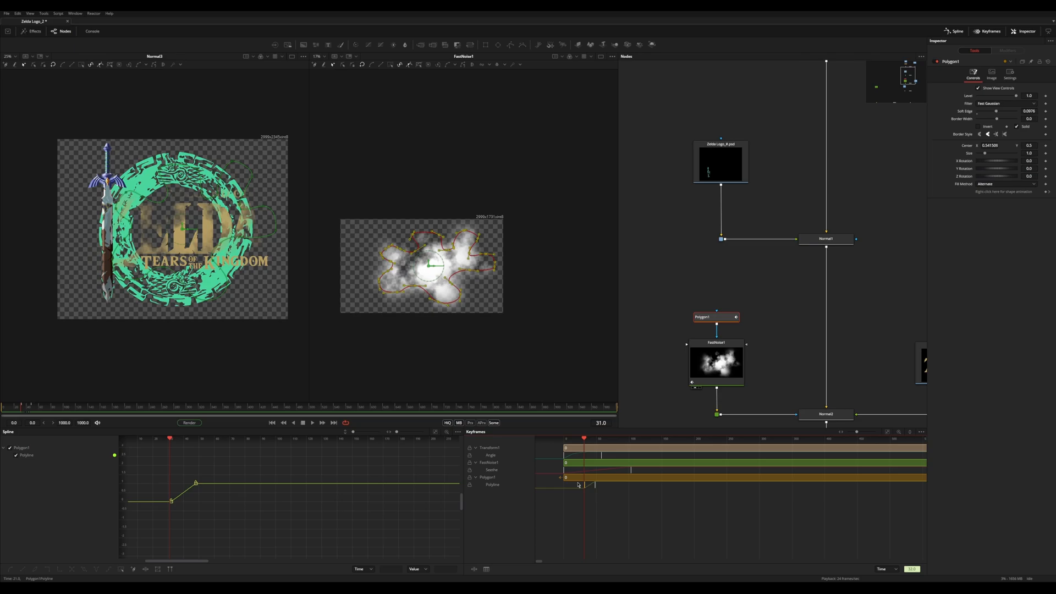
# Keyframe and reshape Polygon1's outline so the noise blob changes size over time
pyautogui.press('ctrl+shift+z')
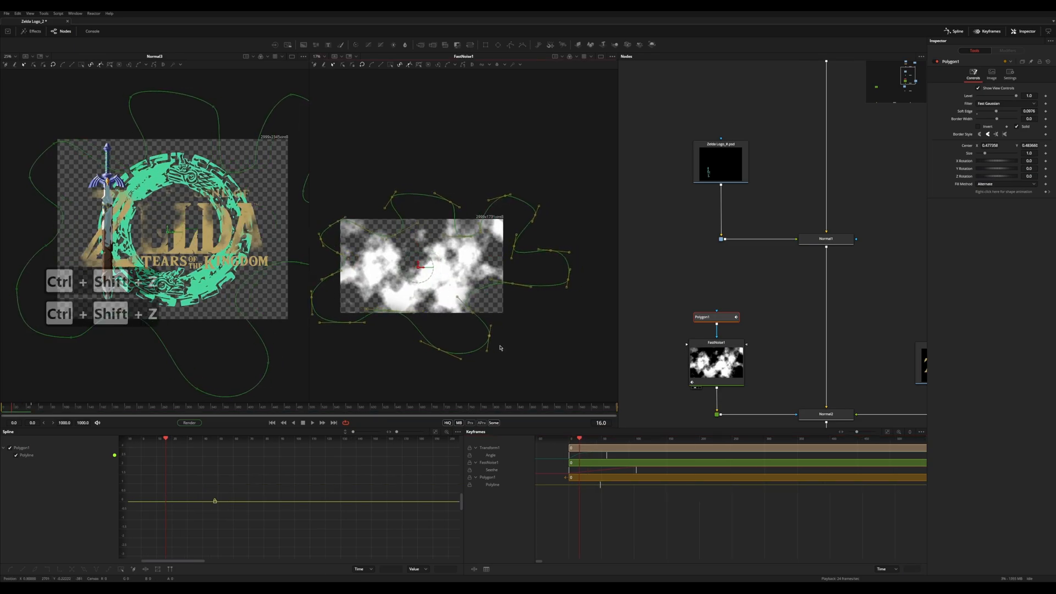
pyautogui.press('ctrl+z')
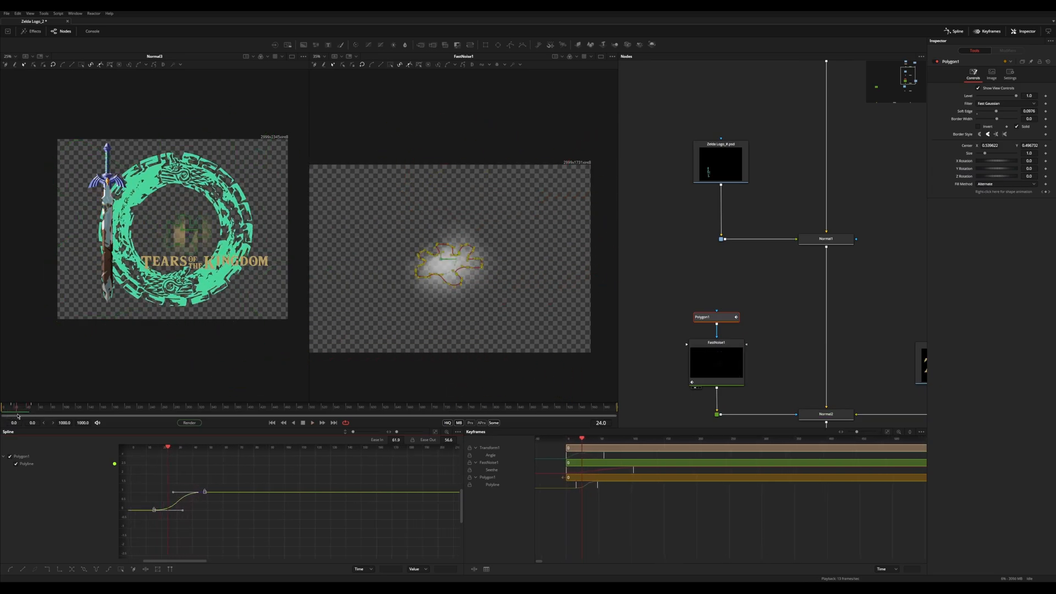
pyautogui.click(716, 363)
pyautogui.write('noise')
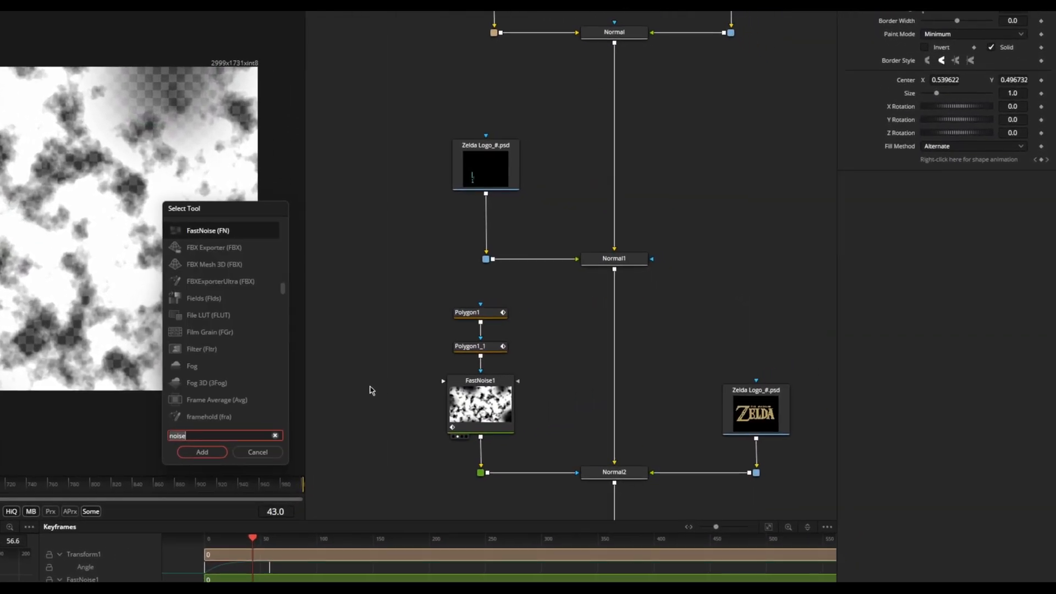
# Feed FastNoise1 through a Bitmap node into Normal2's mask and duplicate the polygon
pyautogui.click(201, 452)
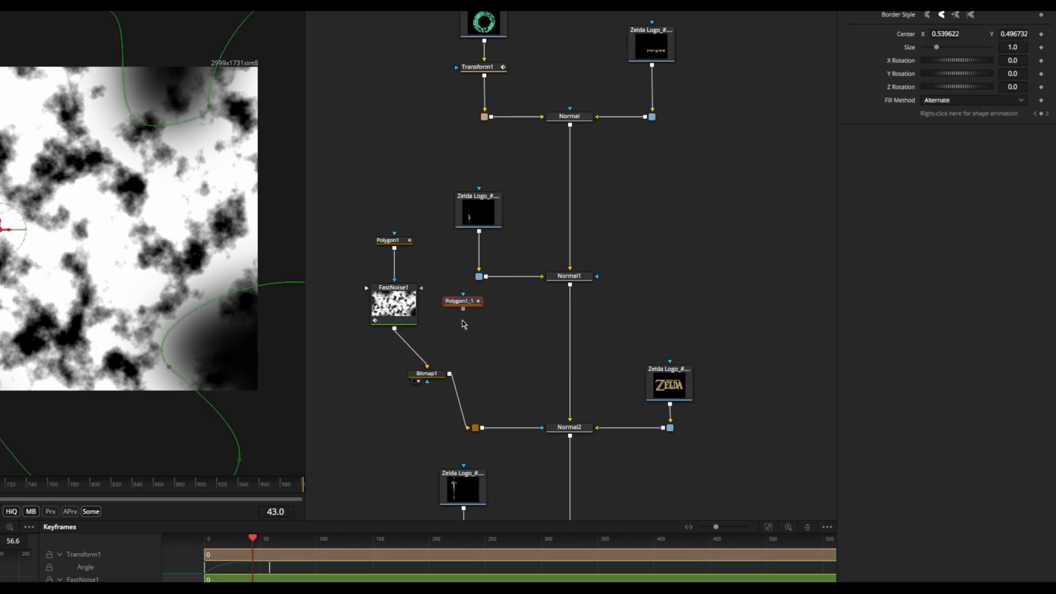
pyautogui.click(569, 275)
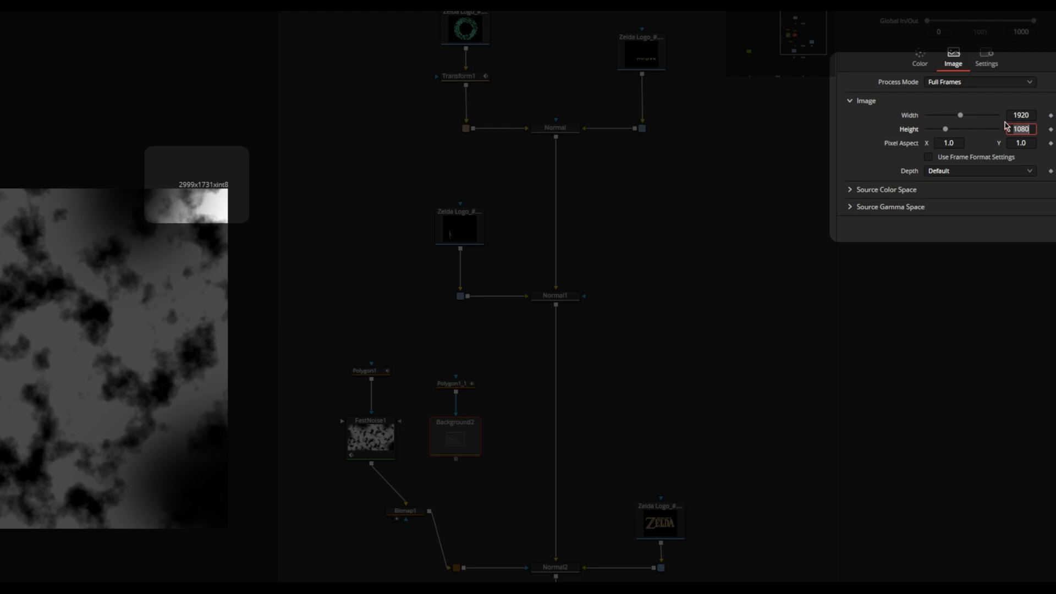
# Set the new Background node's Width to 2999 and Height to 1731
pyautogui.write('1732')
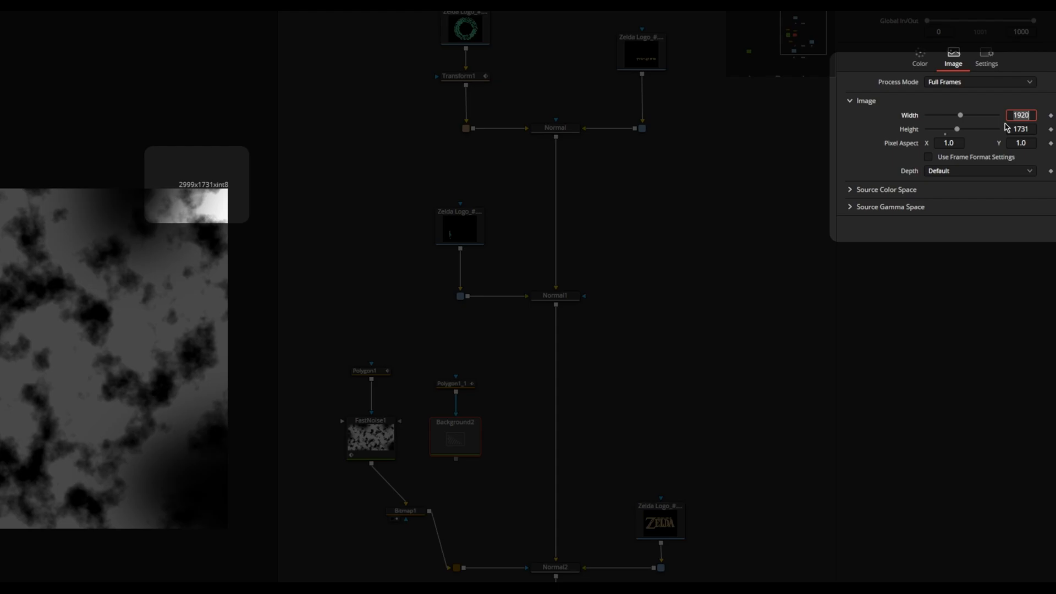
pyautogui.write('2999')
pyautogui.write('glo')
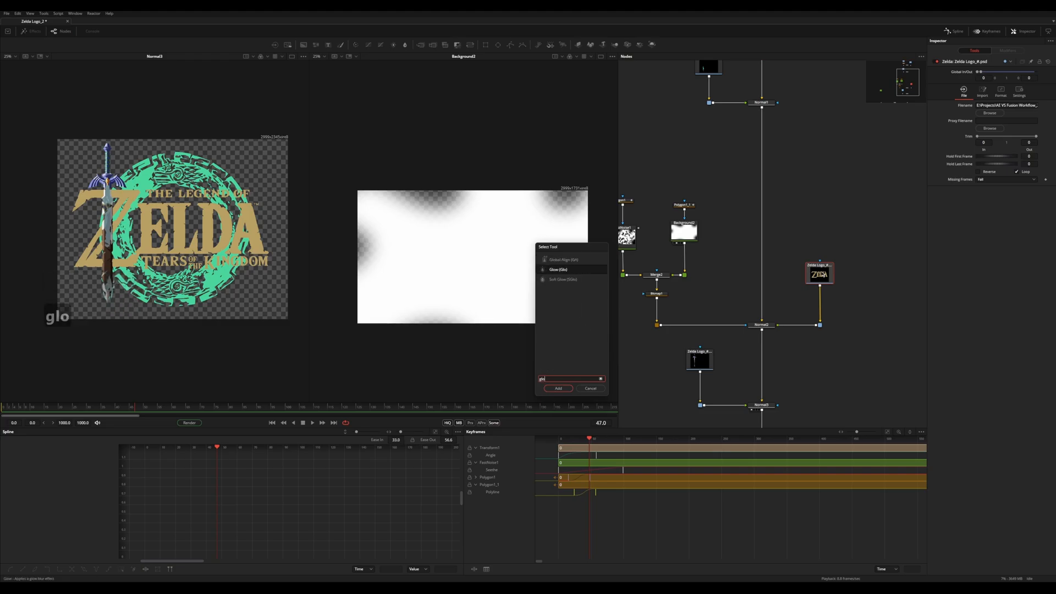
# Add a glow to the logo, then switch to the main scene composition
pyautogui.click(557, 388)
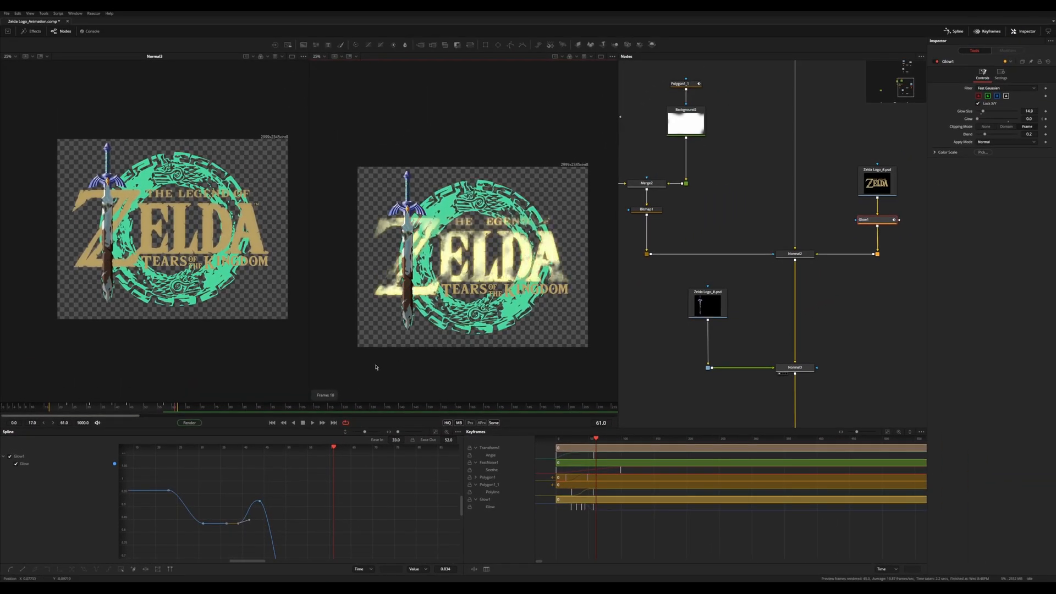
pyautogui.click(104, 21)
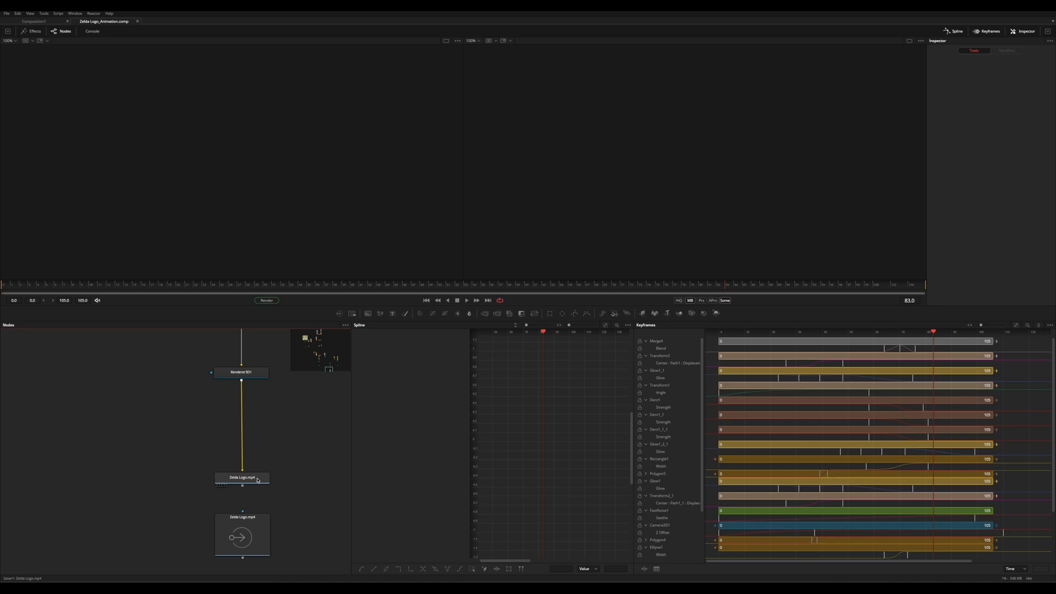
# View Renderer3D01's green ring over the temple wall and step through frames
pyautogui.click(241, 372)
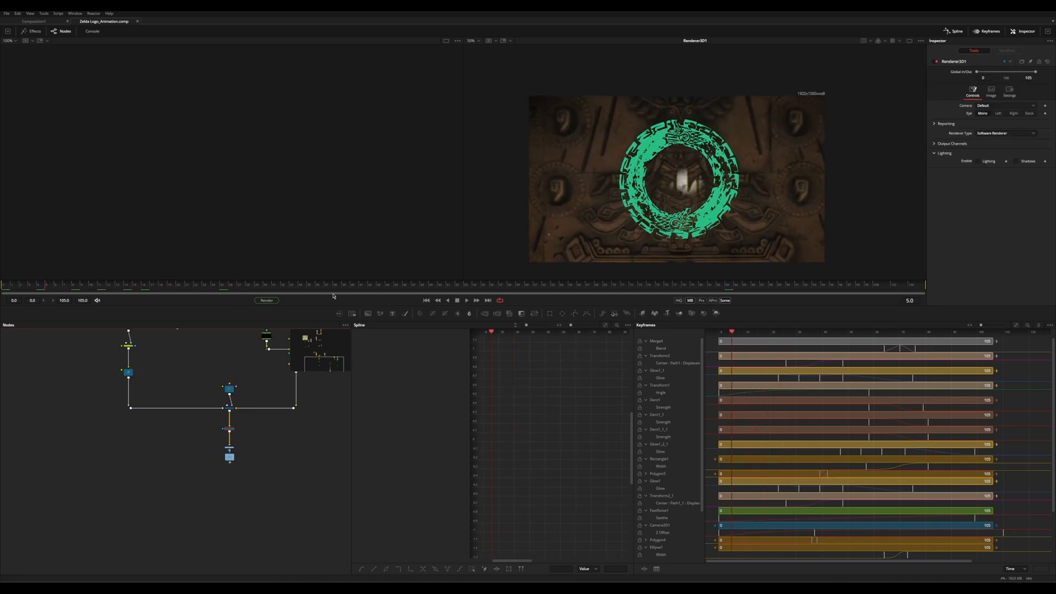
pyautogui.click(465, 301)
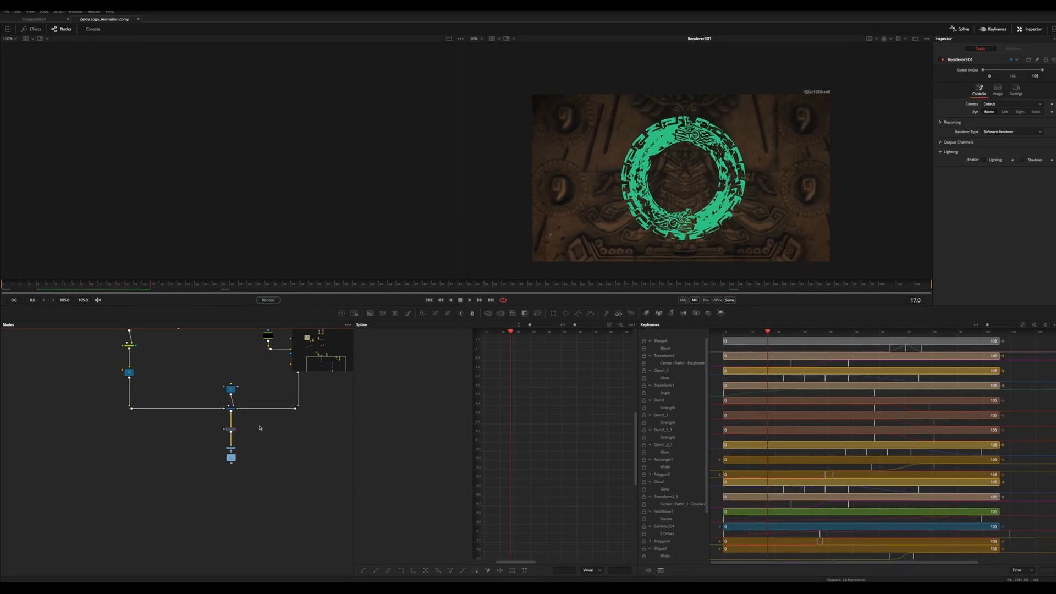
# Render a third-size LeftView preview of Renderer3D01
pyautogui.rightClick(373, 506)
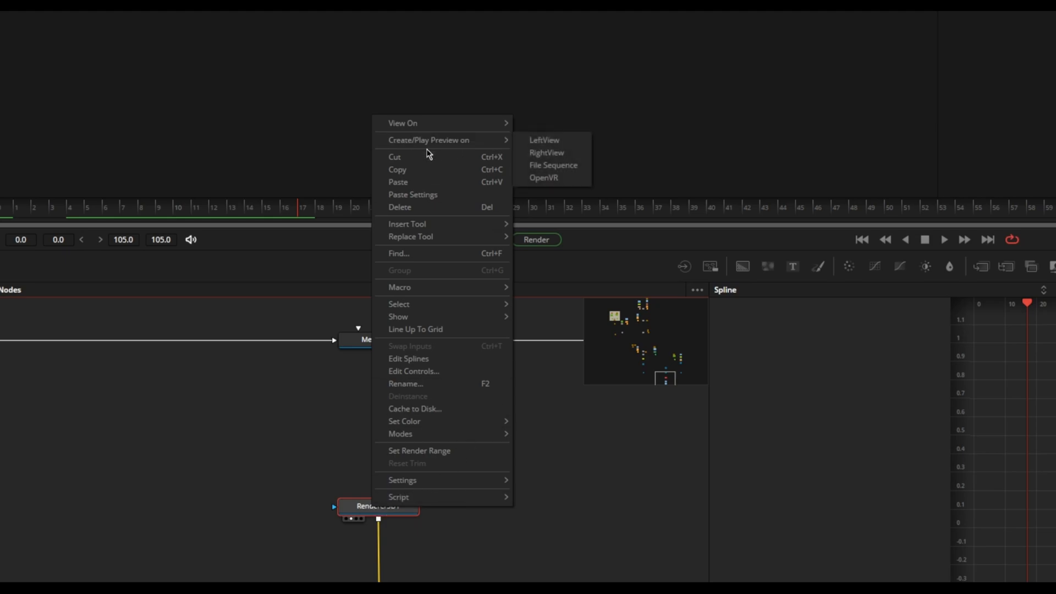
pyautogui.moveTo(543, 140)
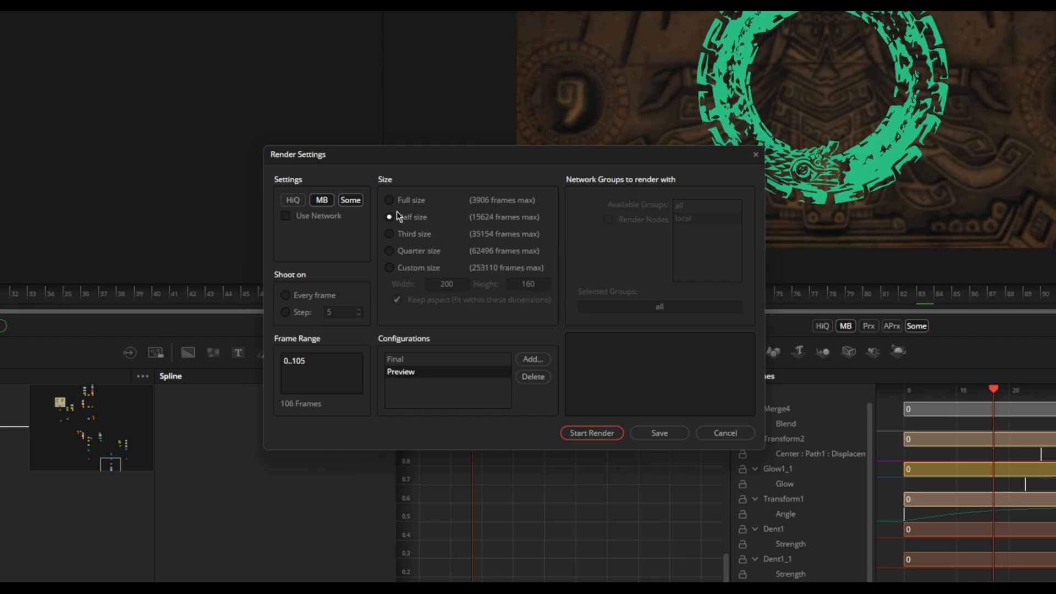
pyautogui.click(389, 234)
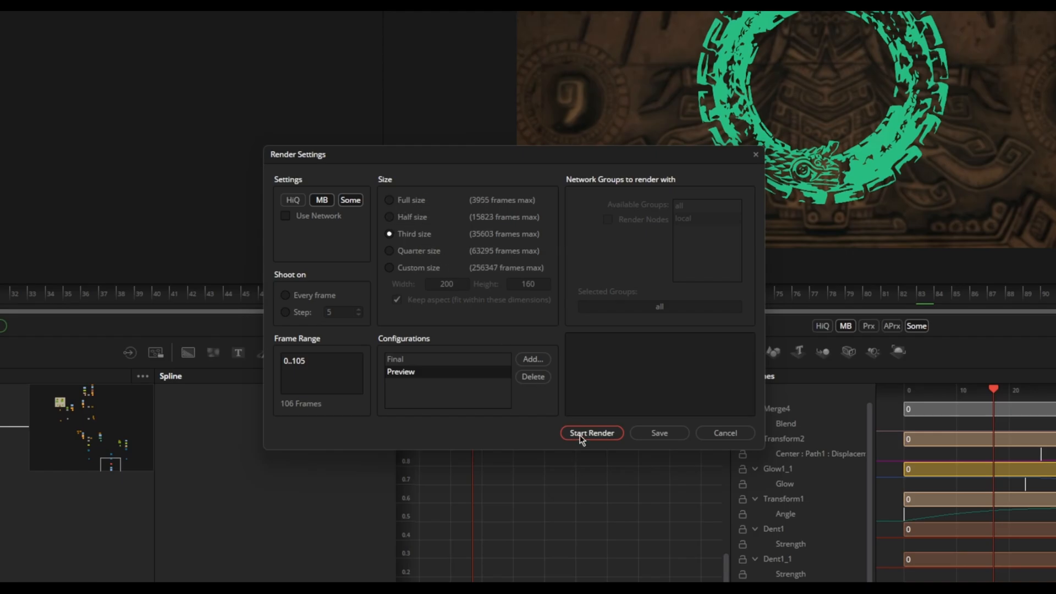
pyautogui.click(591, 432)
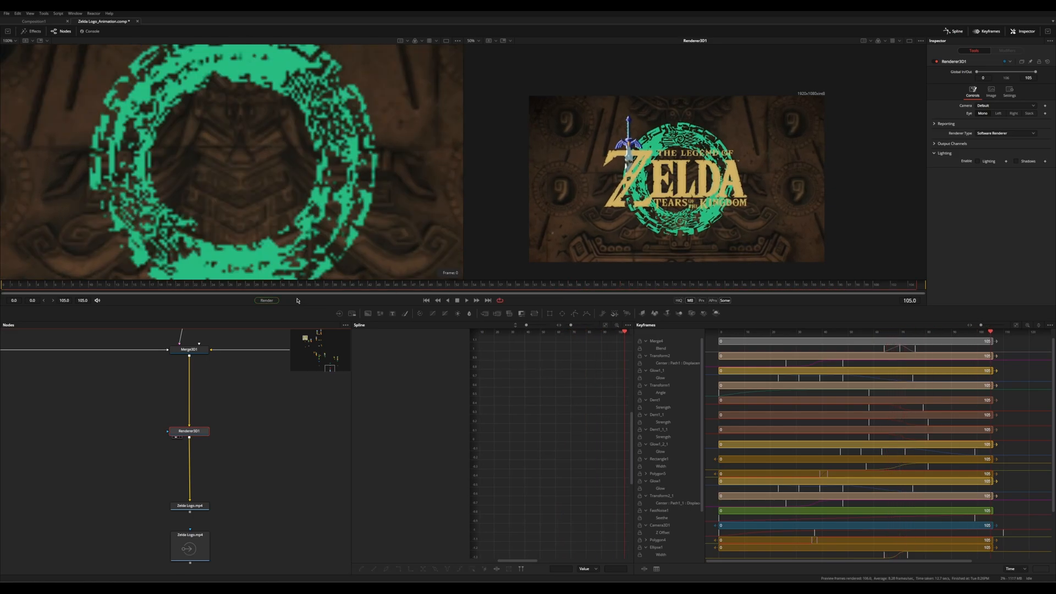
# Play the third-size rendered preview on loop, then leave full-screen preview mode
pyautogui.click(456, 301)
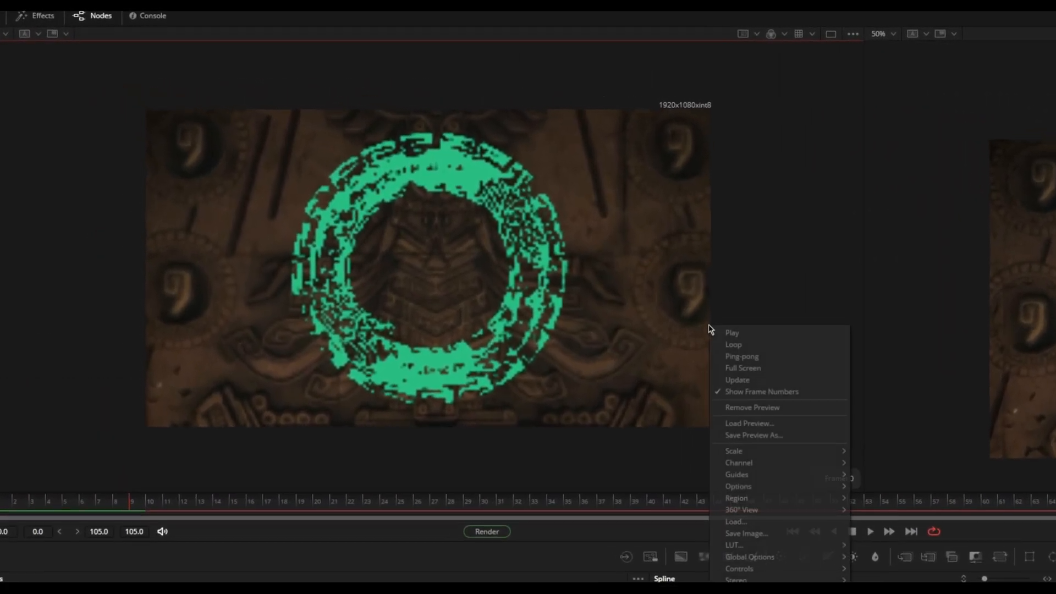
pyautogui.click(732, 332)
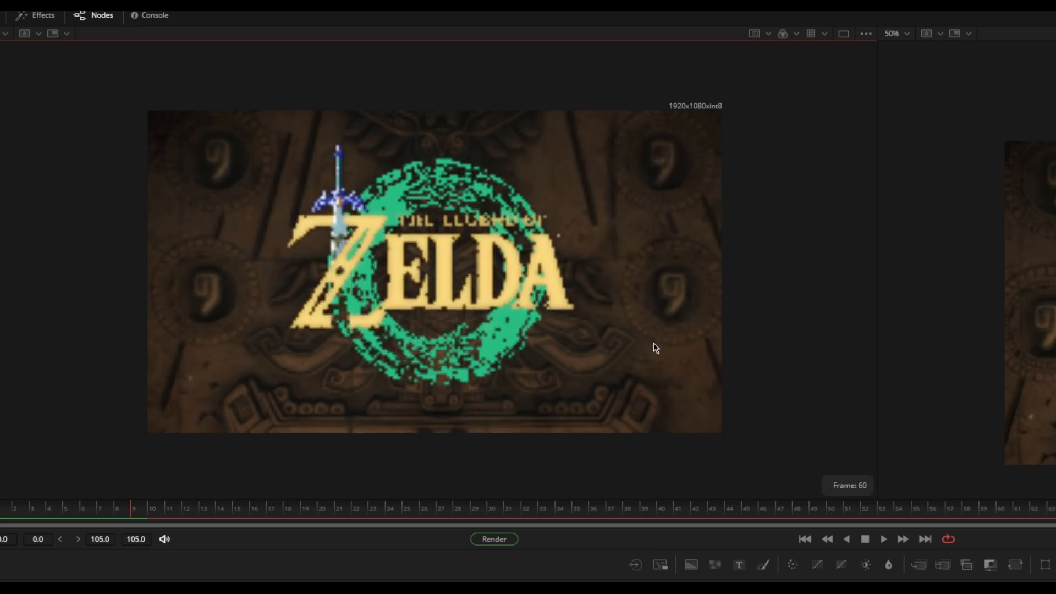
pyautogui.rightClick(657, 348)
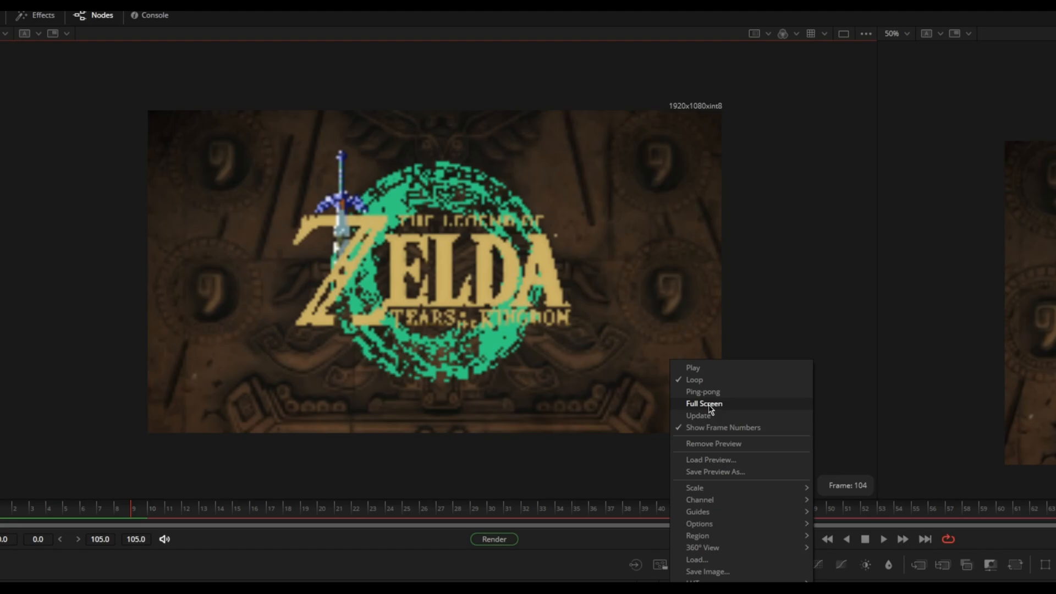
pyautogui.click(704, 403)
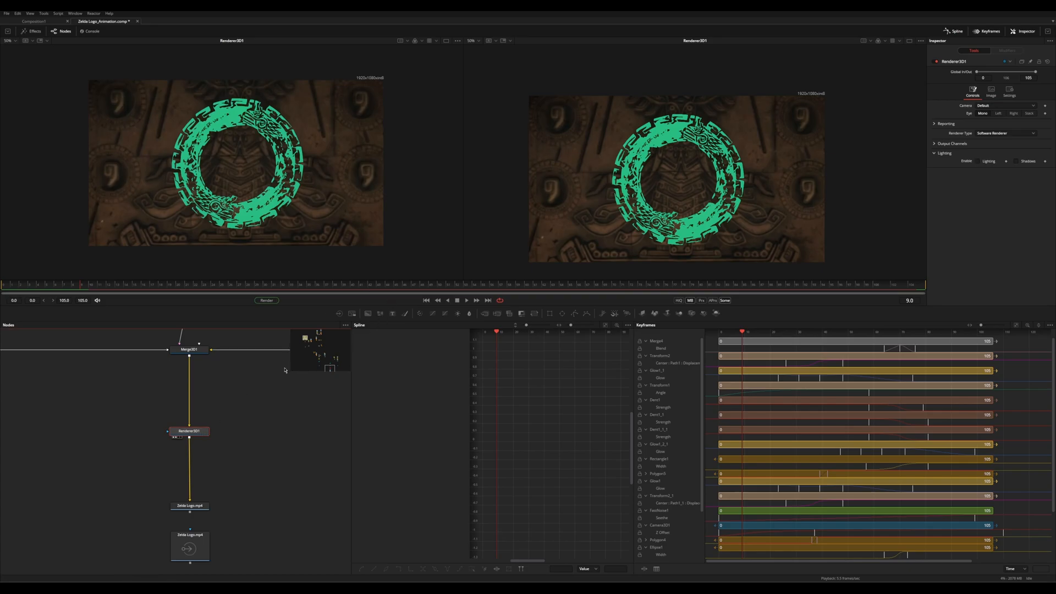
pyautogui.moveTo(267, 410)
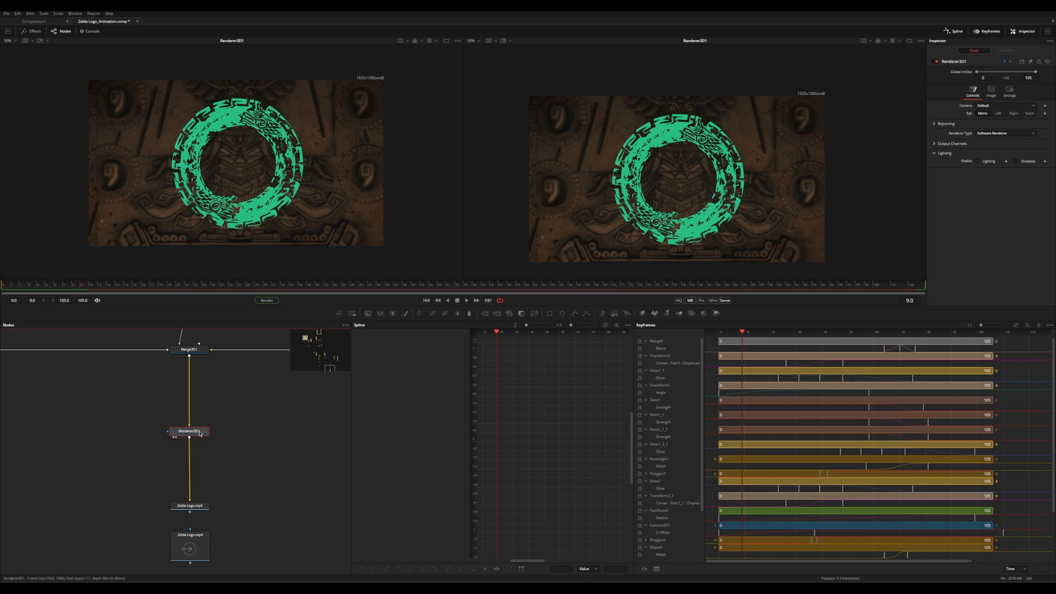
# Start a render of the Zelda comp from Render Settings, then stop it midway
pyautogui.click(267, 300)
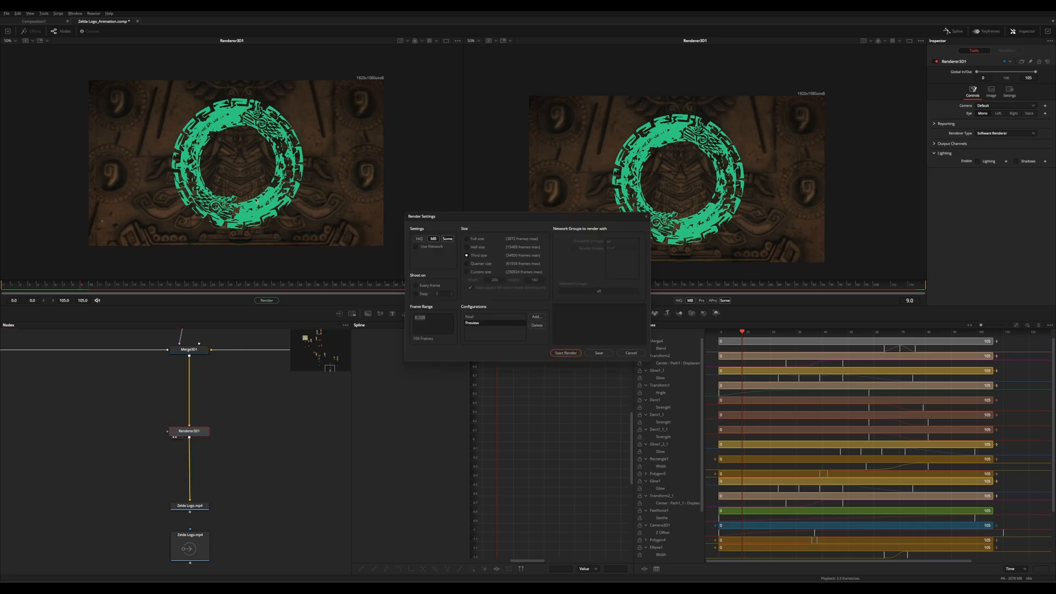
pyautogui.click(630, 353)
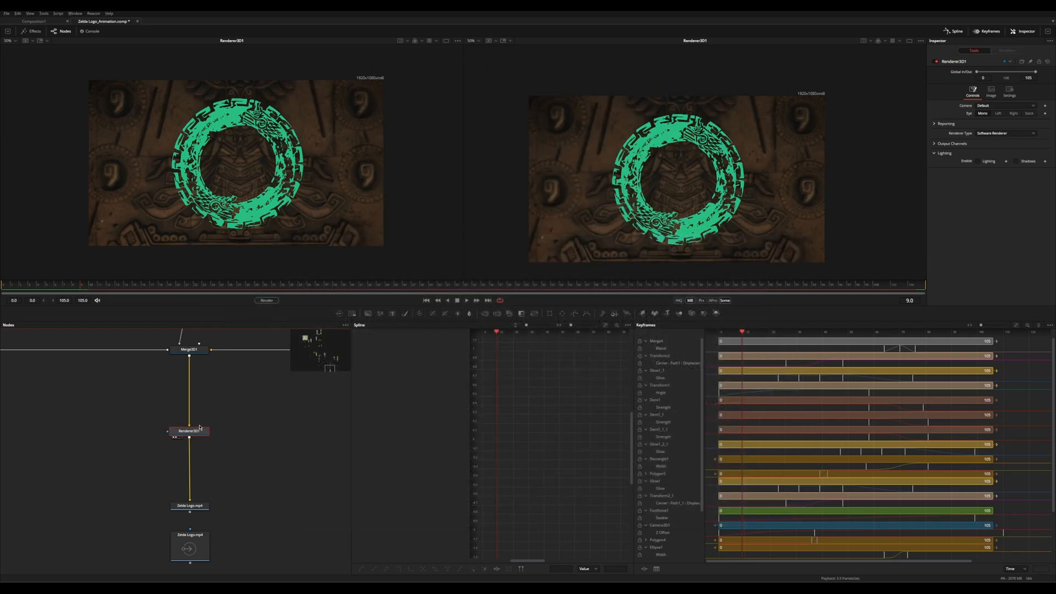
pyautogui.click(188, 431)
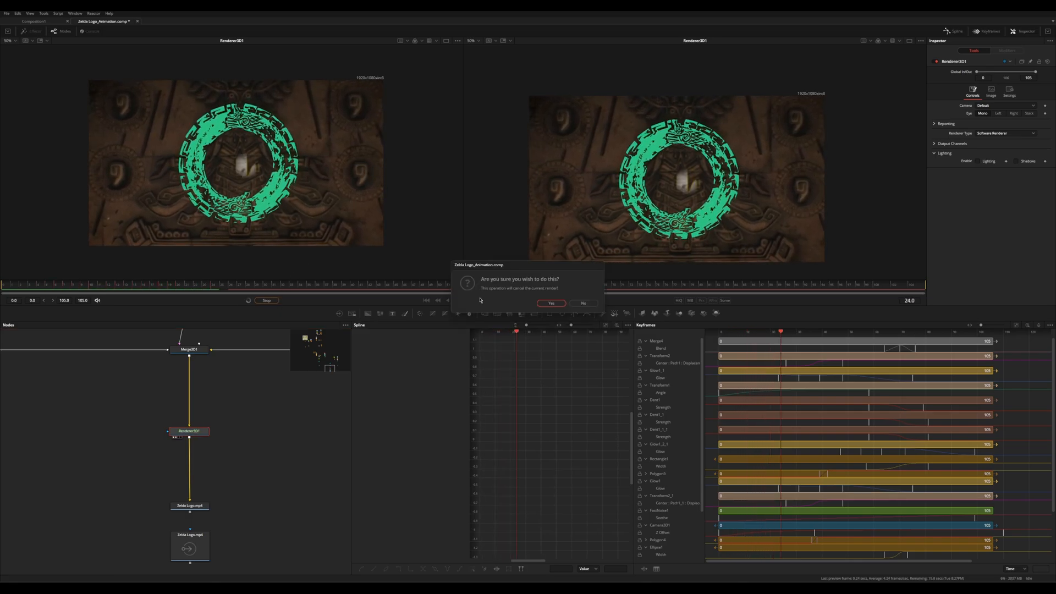
# Confirm cancelling the render and play the timeline to watch the logo animate in
pyautogui.click(551, 302)
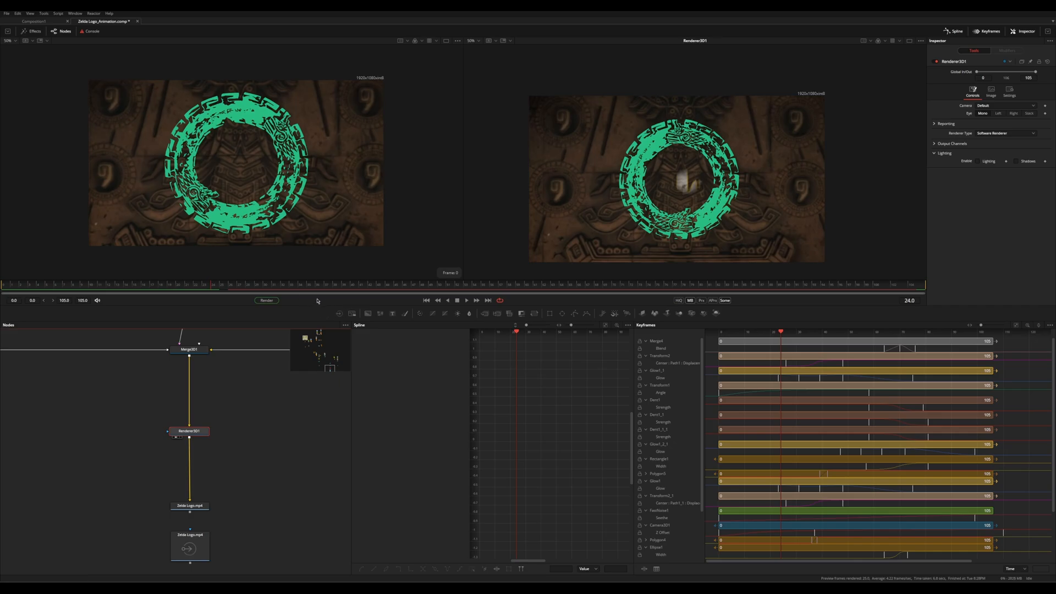
pyautogui.click(214, 288)
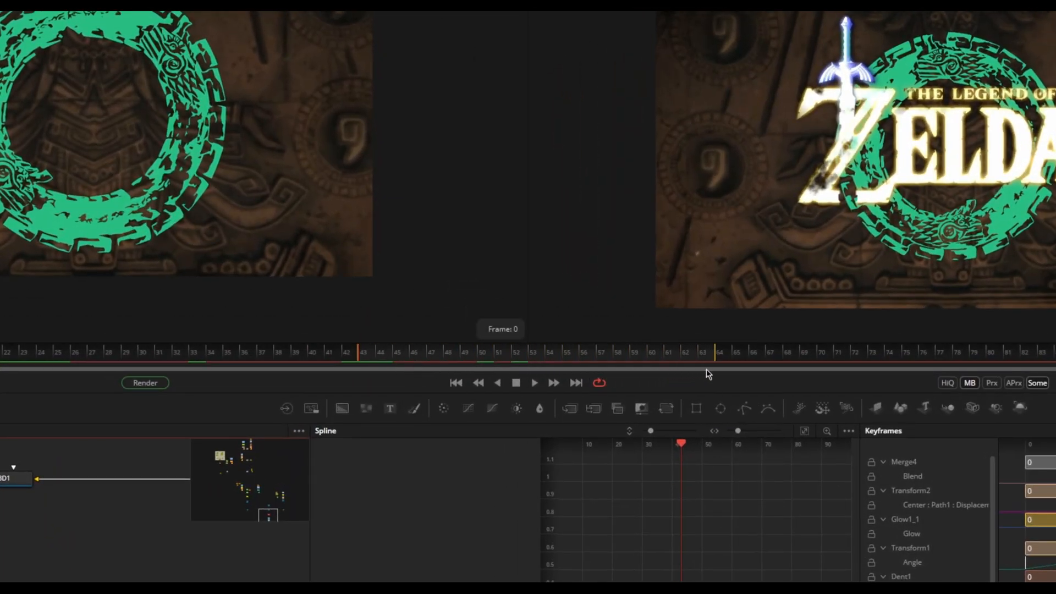
pyautogui.moveTo(812, 361)
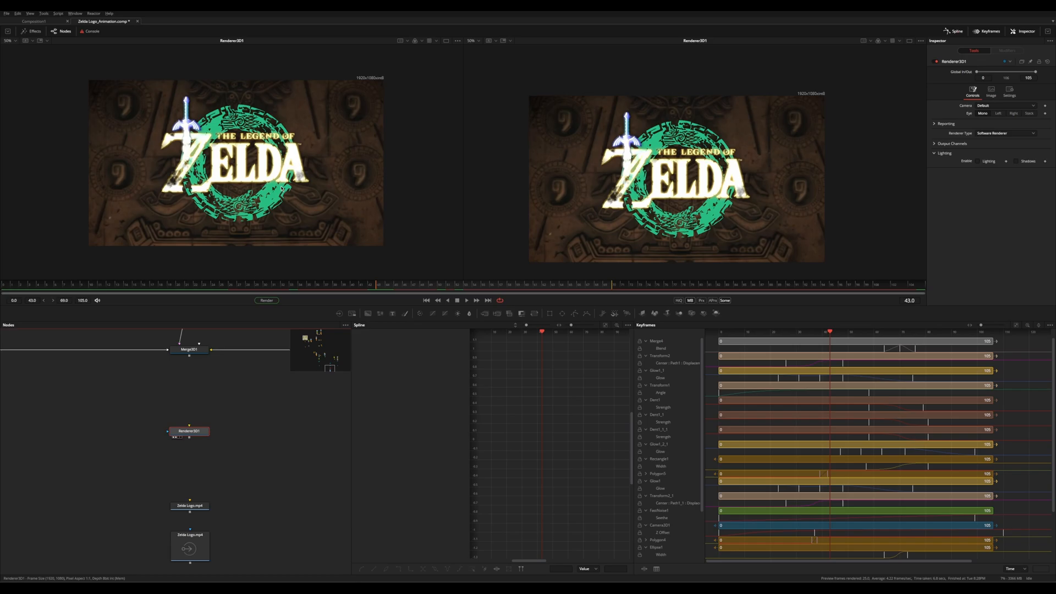
pyautogui.click(465, 299)
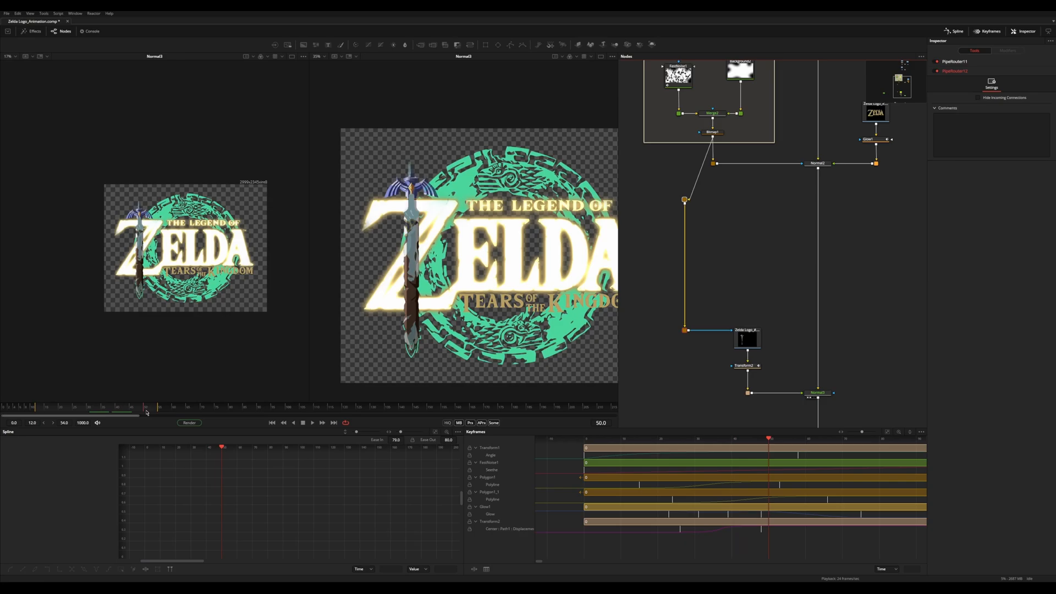
# Copy and paste the mask nodes, and shape Transform2_1's Displacement spline into an ease
pyautogui.press('ctrl+c')
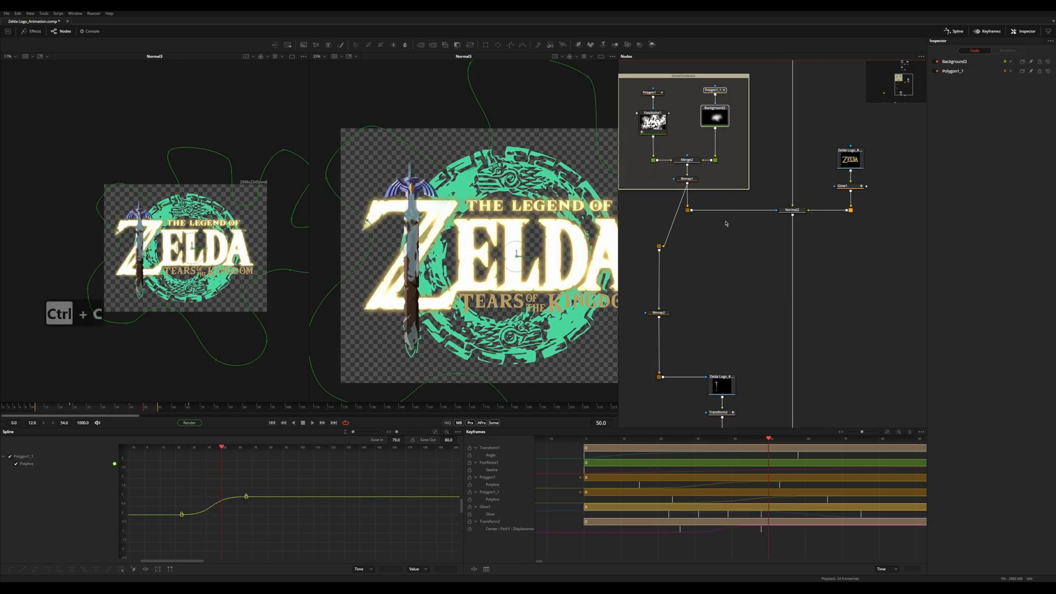
pyautogui.press('ctrl+v')
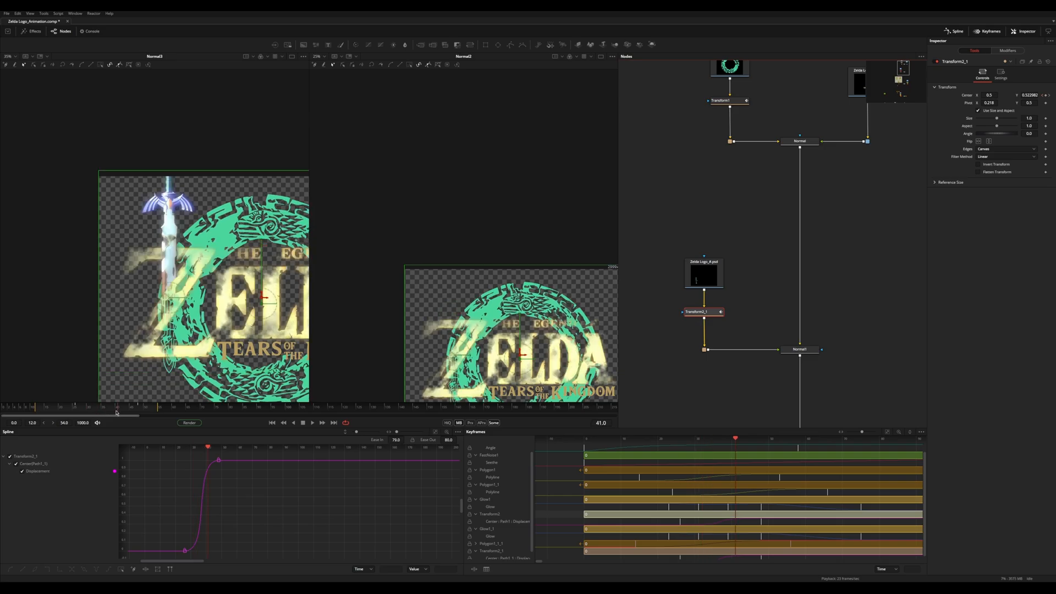
pyautogui.click(131, 411)
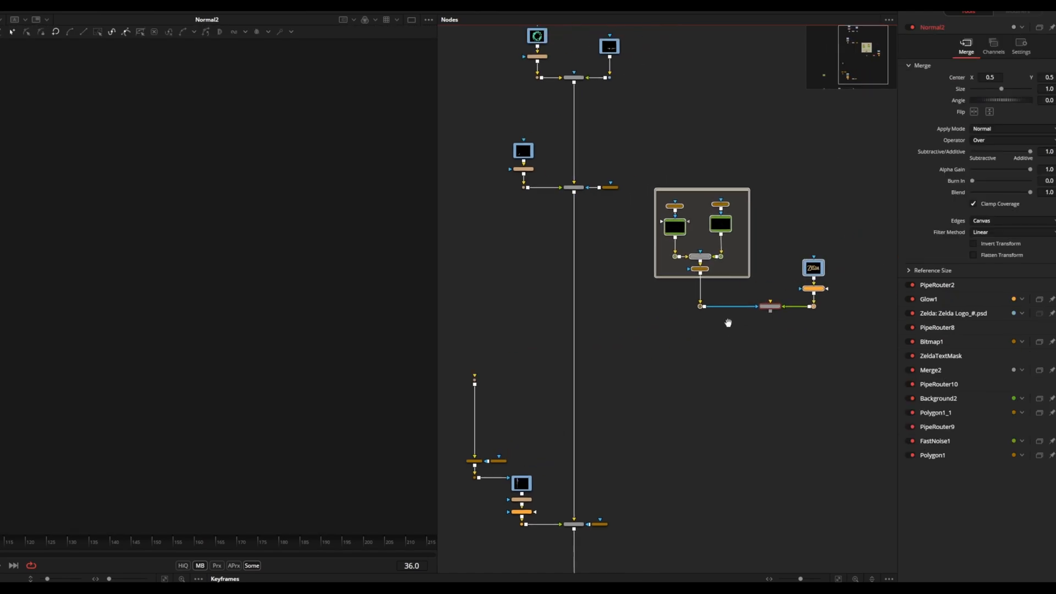
# Inspect alpha_BG and Normal2, then keyframe Glow1_2's Glow to dip, peak and drop
pyautogui.click(574, 312)
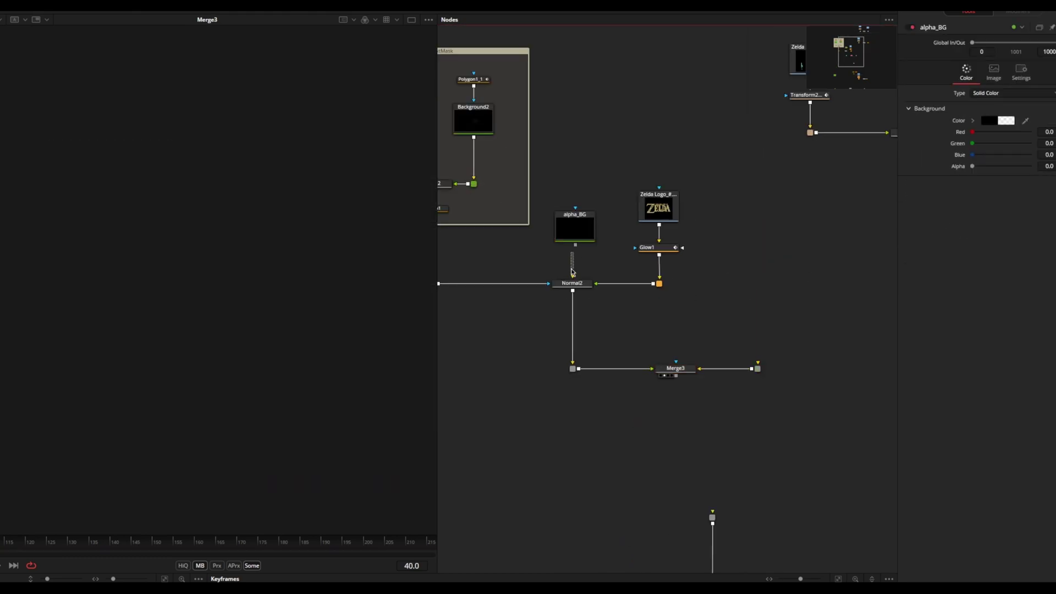
pyautogui.click(572, 282)
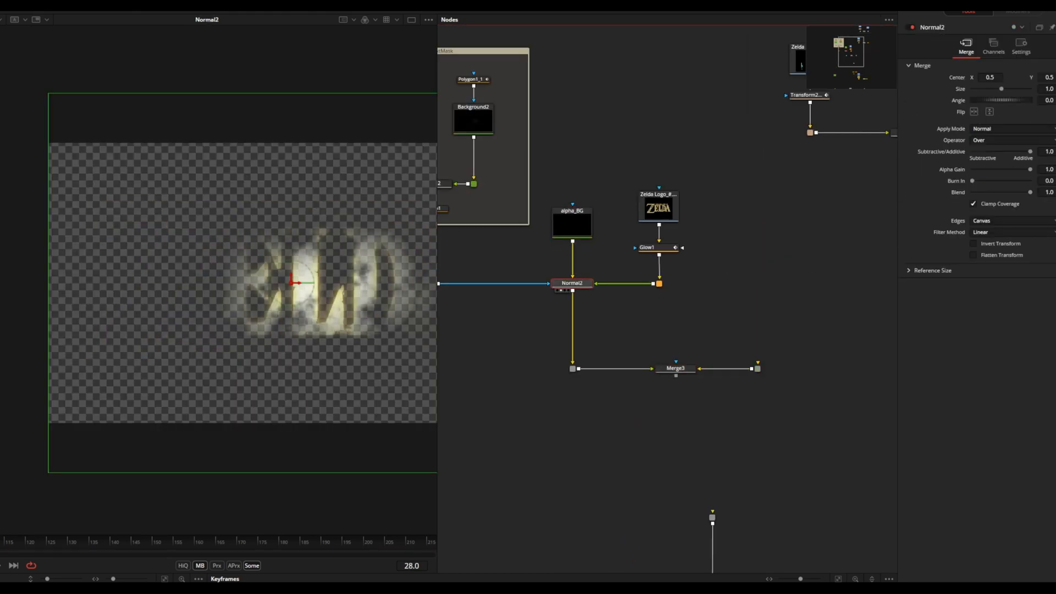
pyautogui.click(571, 244)
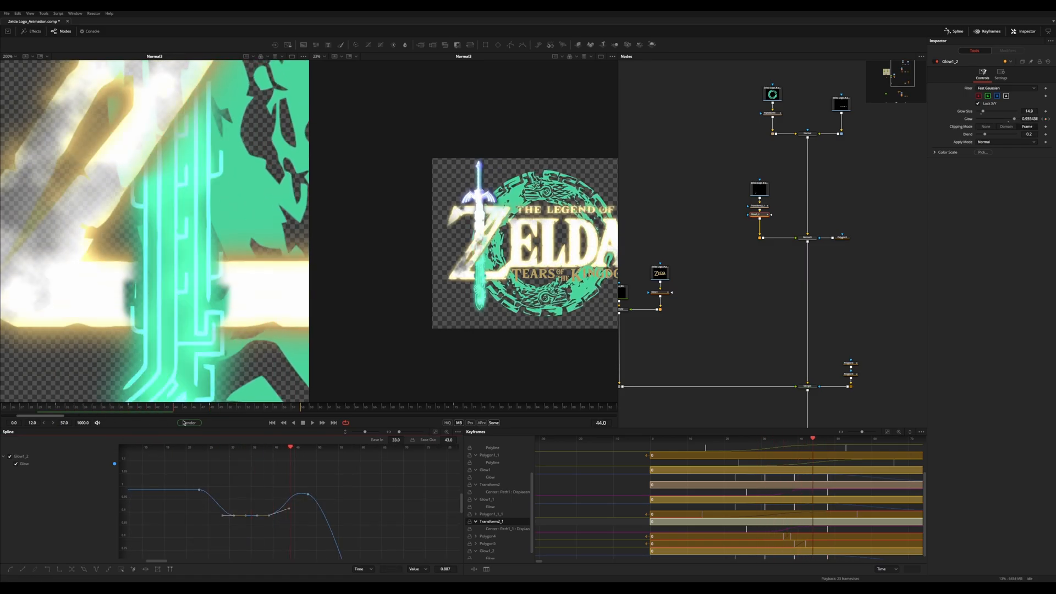
pyautogui.rightClick(737, 251)
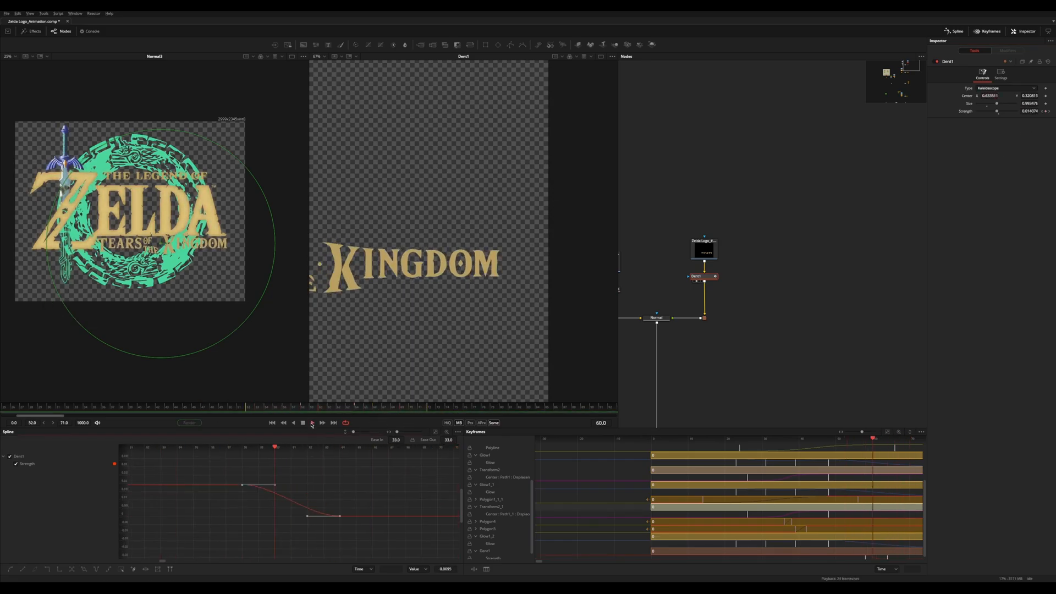
# Play the Dent1 text distortion, load the flare image and mask its watermark with a polygon
pyautogui.click(311, 423)
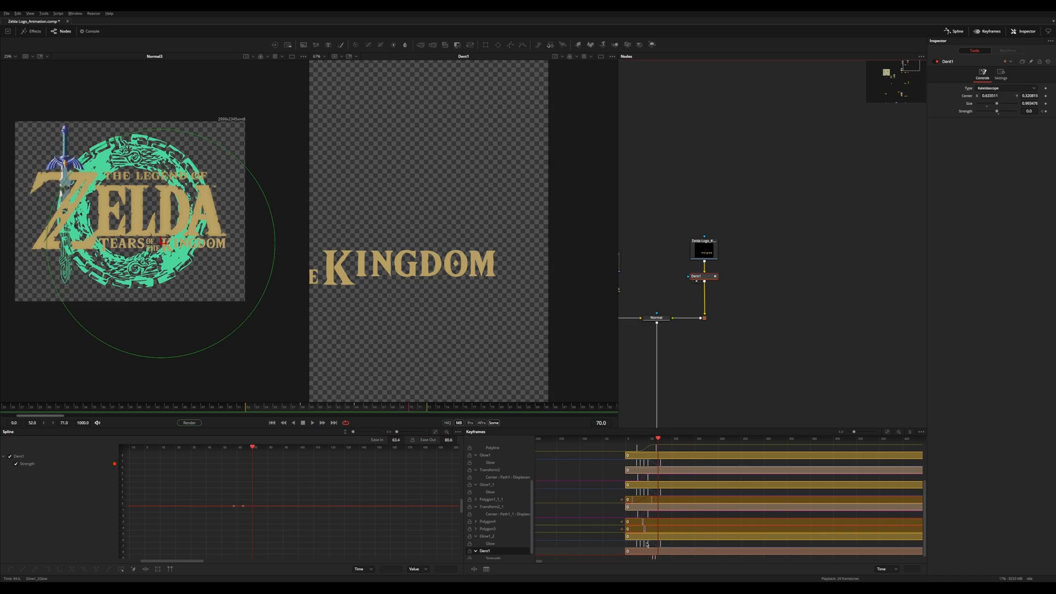
pyautogui.click(311, 422)
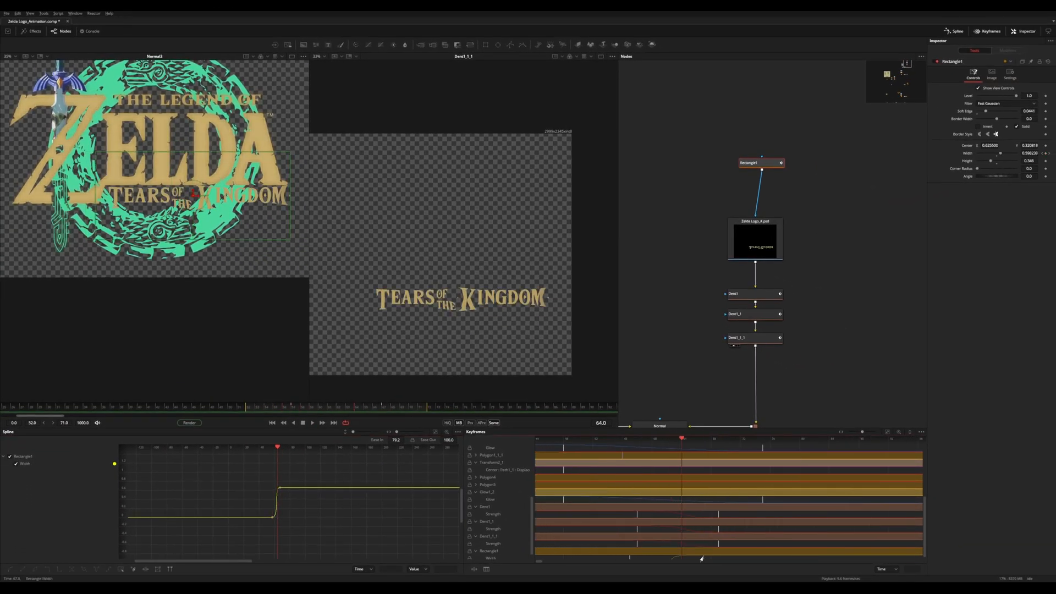
pyautogui.click(733, 294)
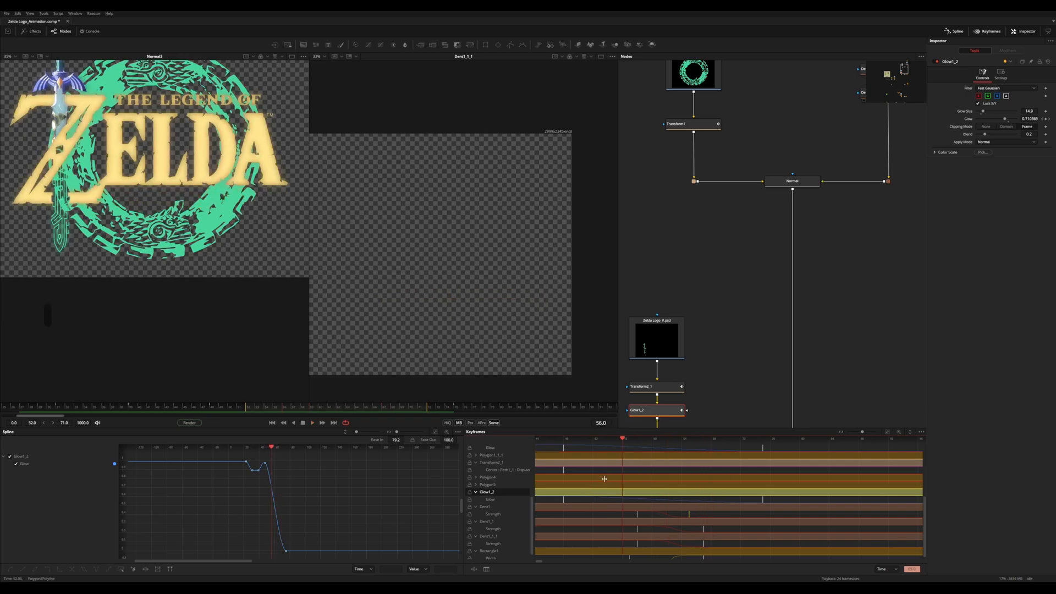
pyautogui.click(463, 408)
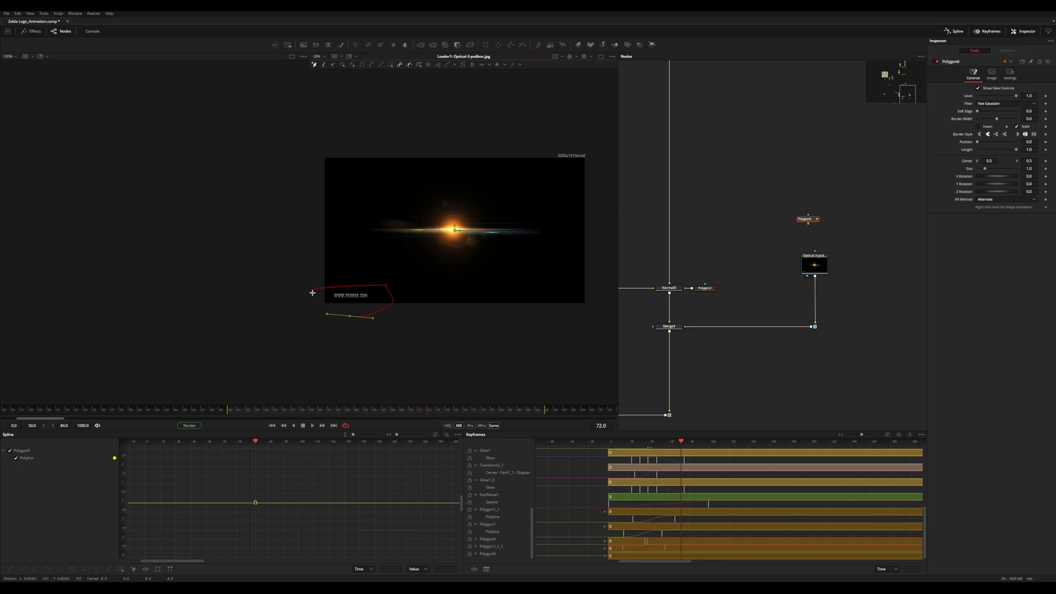
# Try different blend modes on the lens-flare merge
pyautogui.click(813, 265)
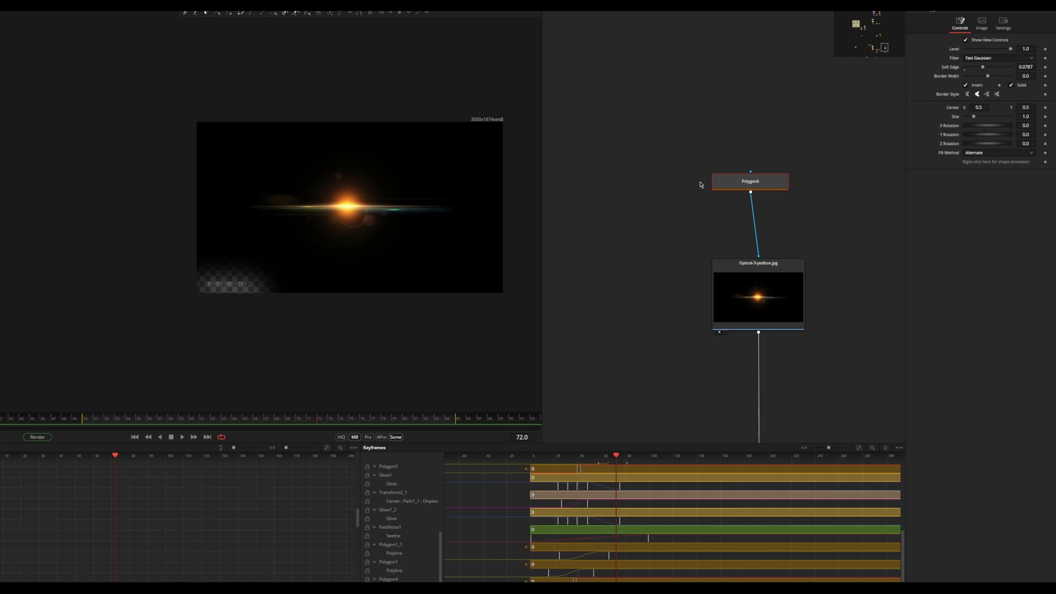
pyautogui.click(997, 98)
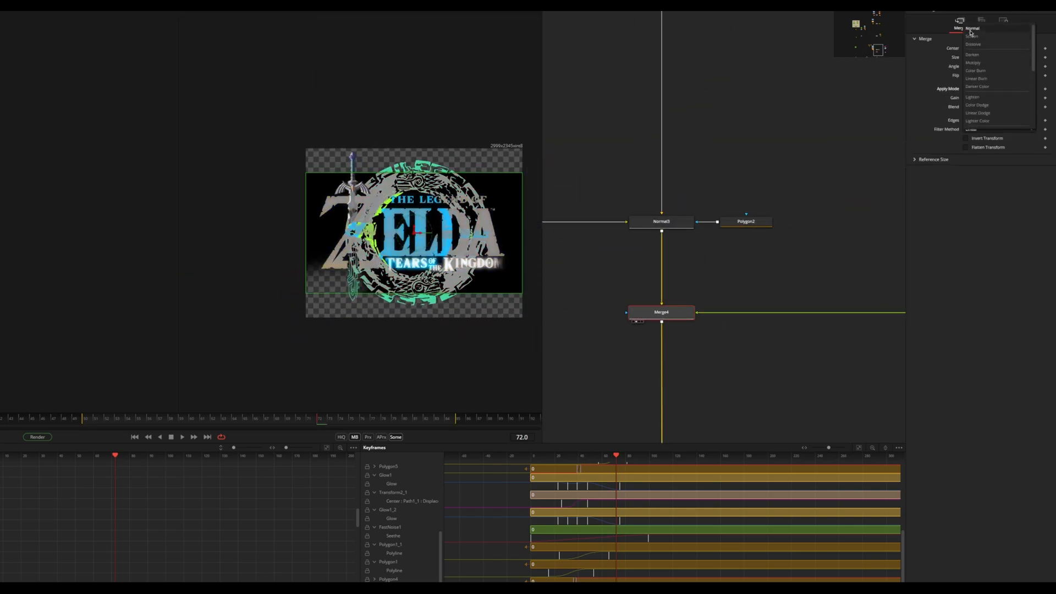
pyautogui.click(971, 51)
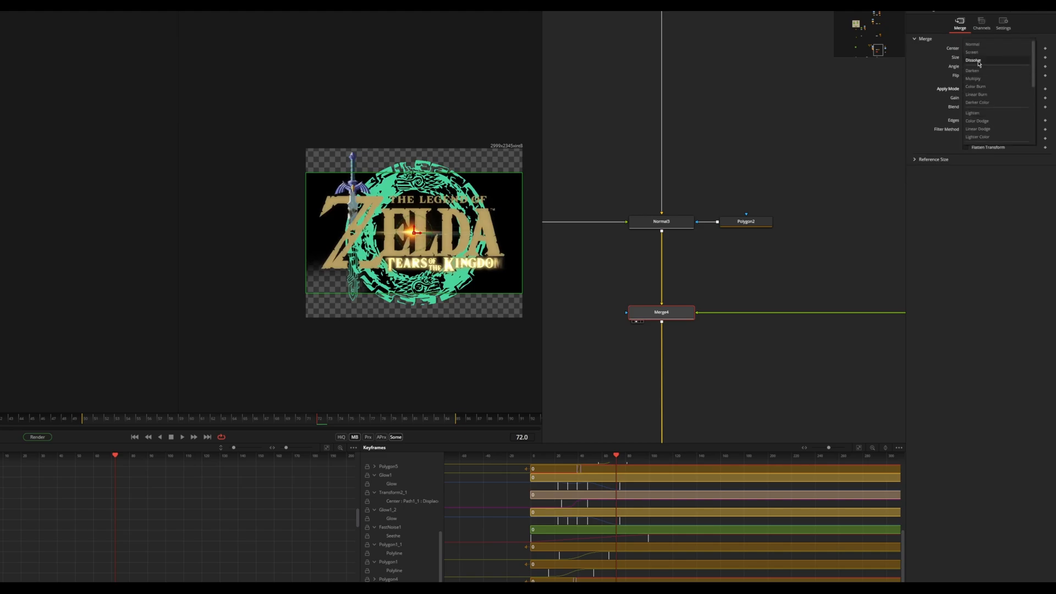
pyautogui.click(971, 52)
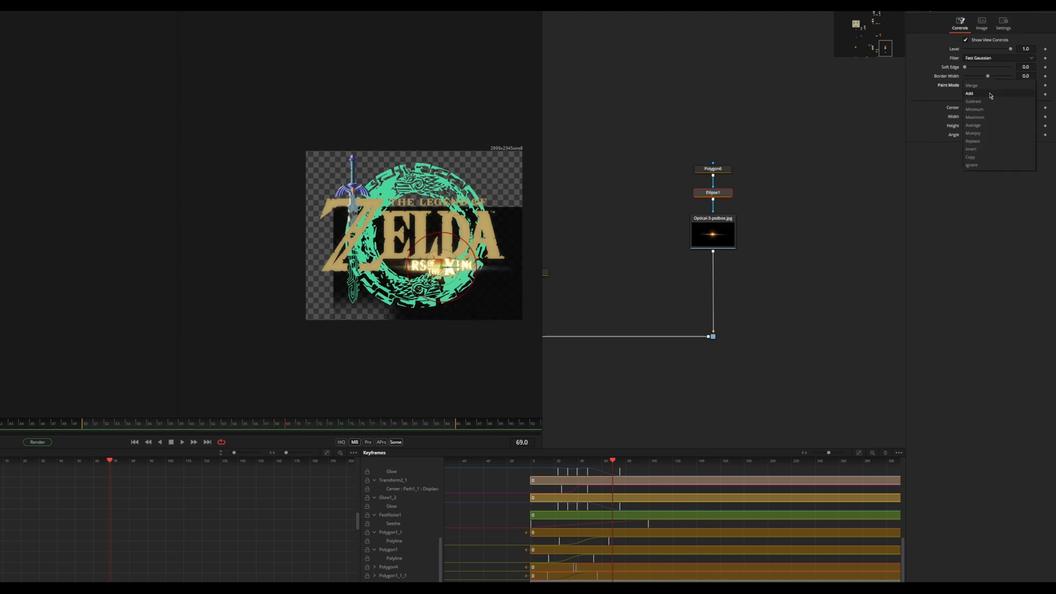
# Set the ellipse mask to multiply with the polygon and finish keying the flare
pyautogui.click(973, 133)
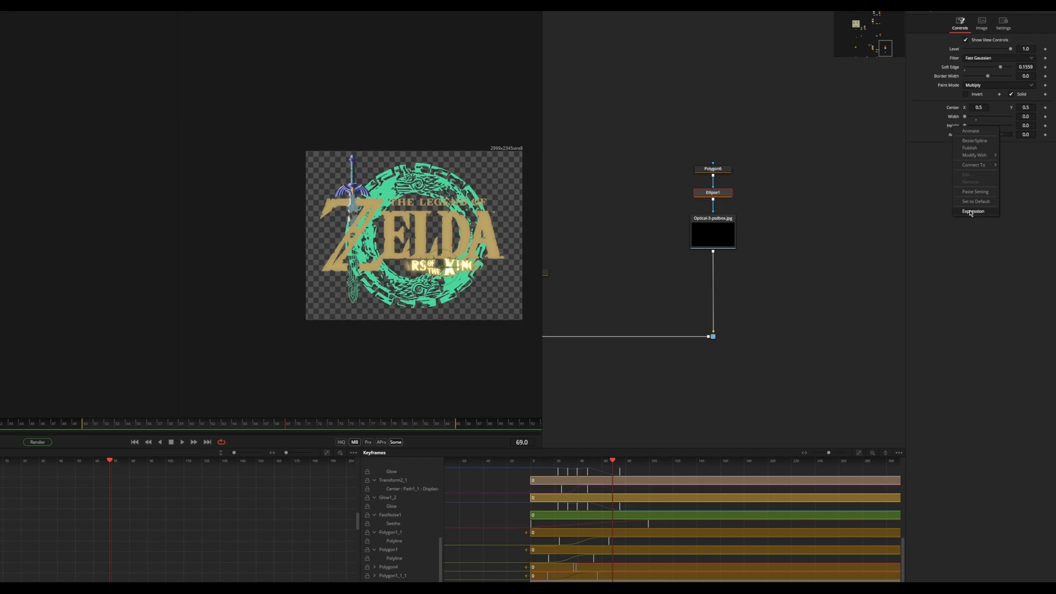
pyautogui.click(972, 210)
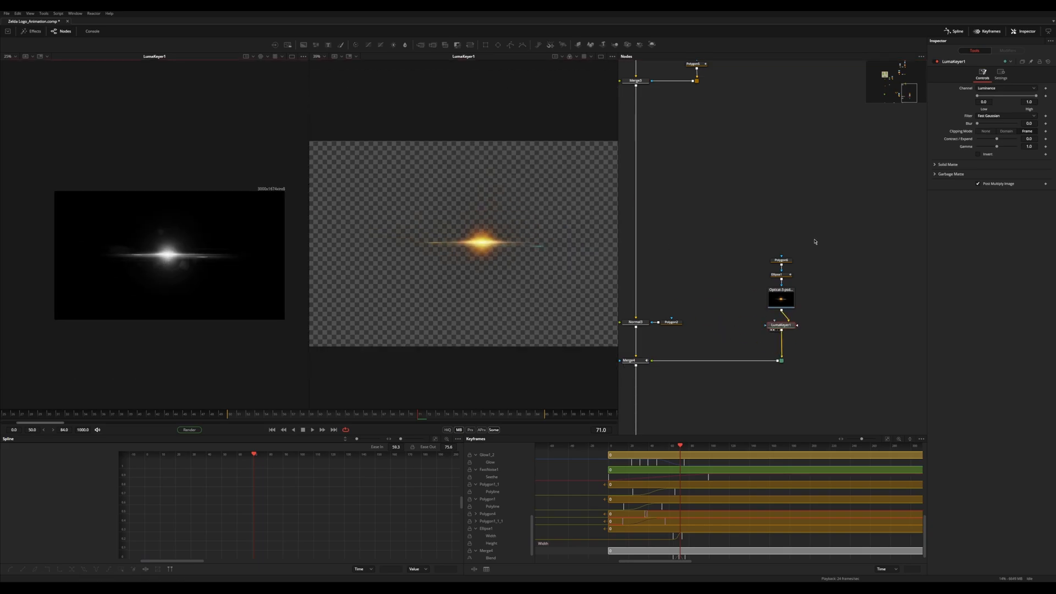
pyautogui.click(990, 102)
pyautogui.write('625')
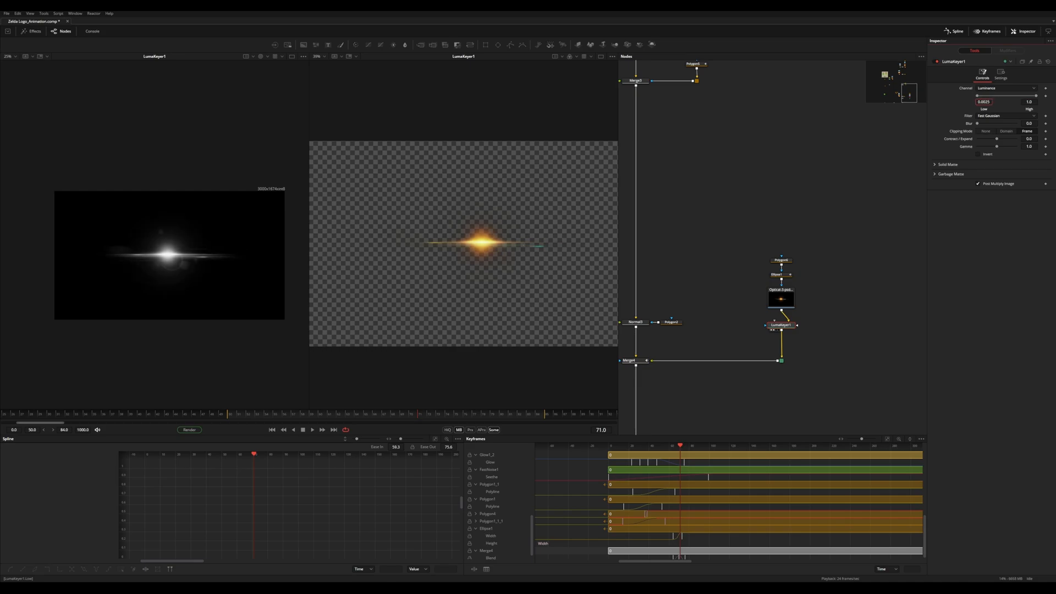
pyautogui.click(628, 359)
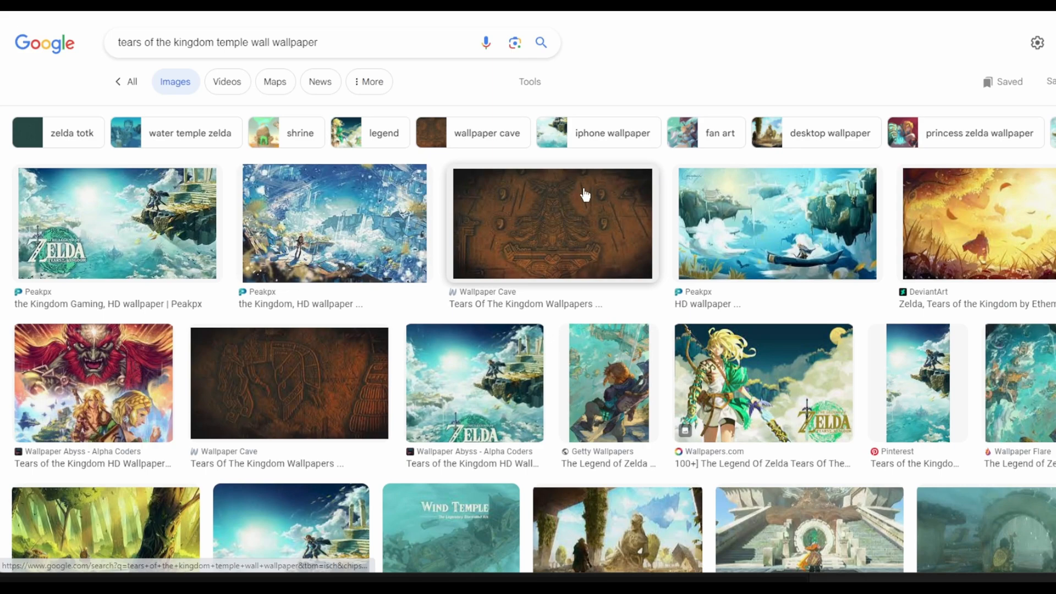
# Scroll the temple-wall wallpaper results and open the carved brown wall image
pyautogui.scroll(-3)
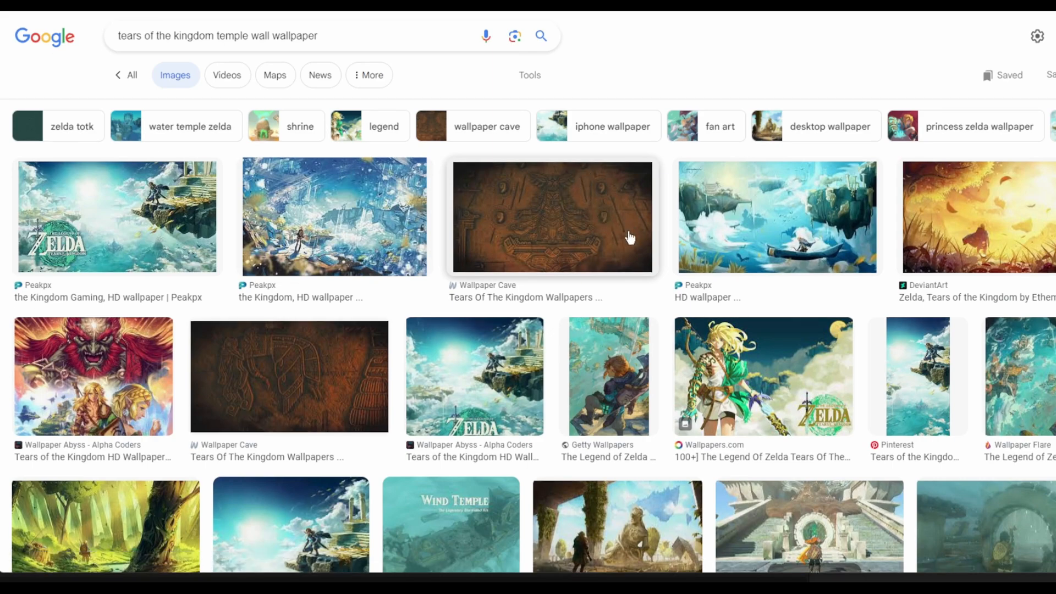
pyautogui.scroll(-3)
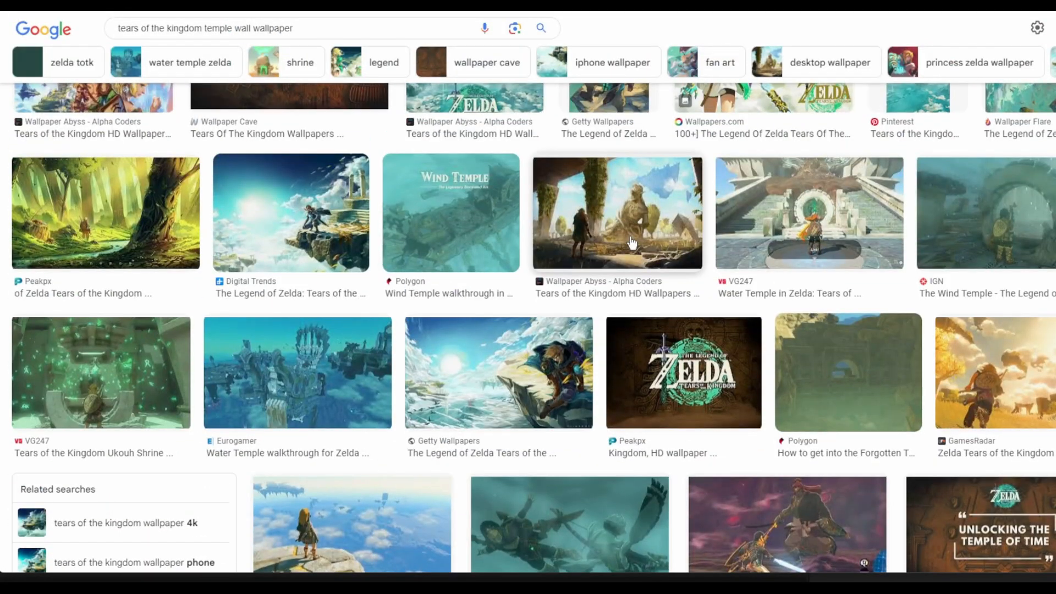
pyautogui.scroll(-3)
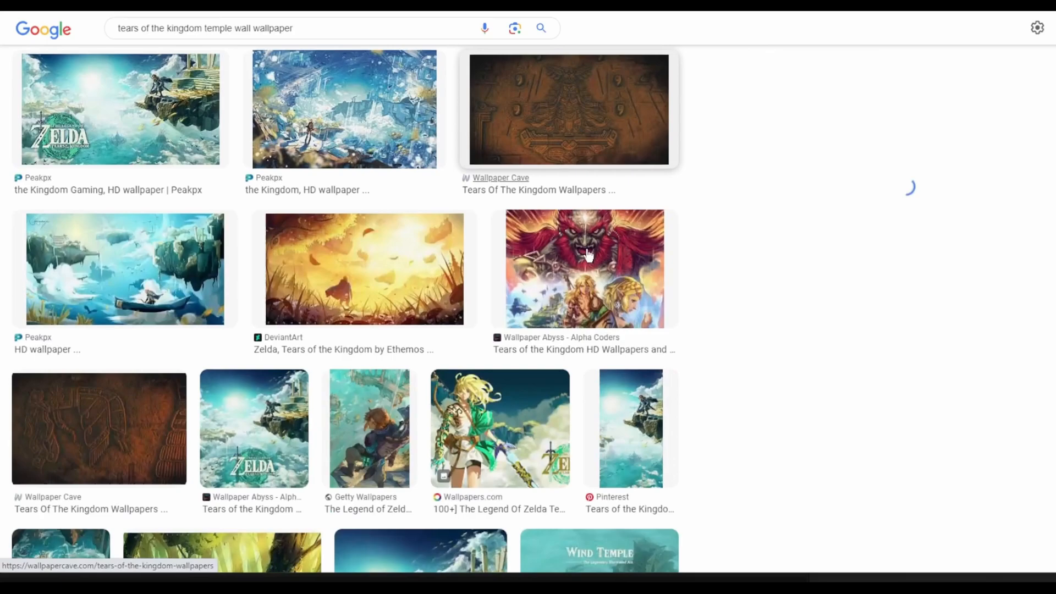
pyautogui.click(568, 109)
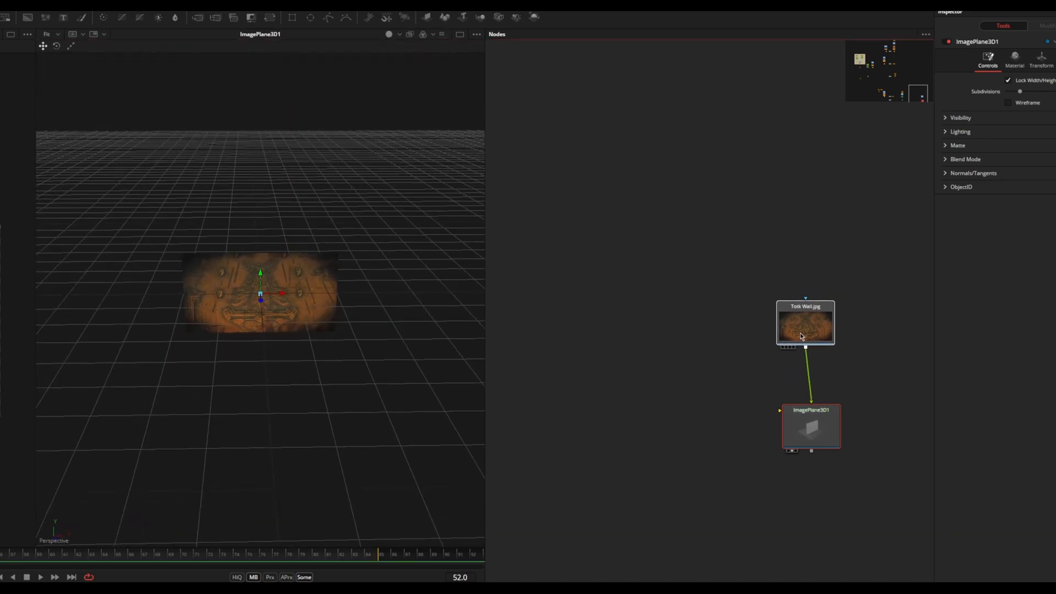
# Connect the Totk Wall.jpg loader through an ImagePlane3D into Merge3D1 with the logo plane
pyautogui.click(804, 323)
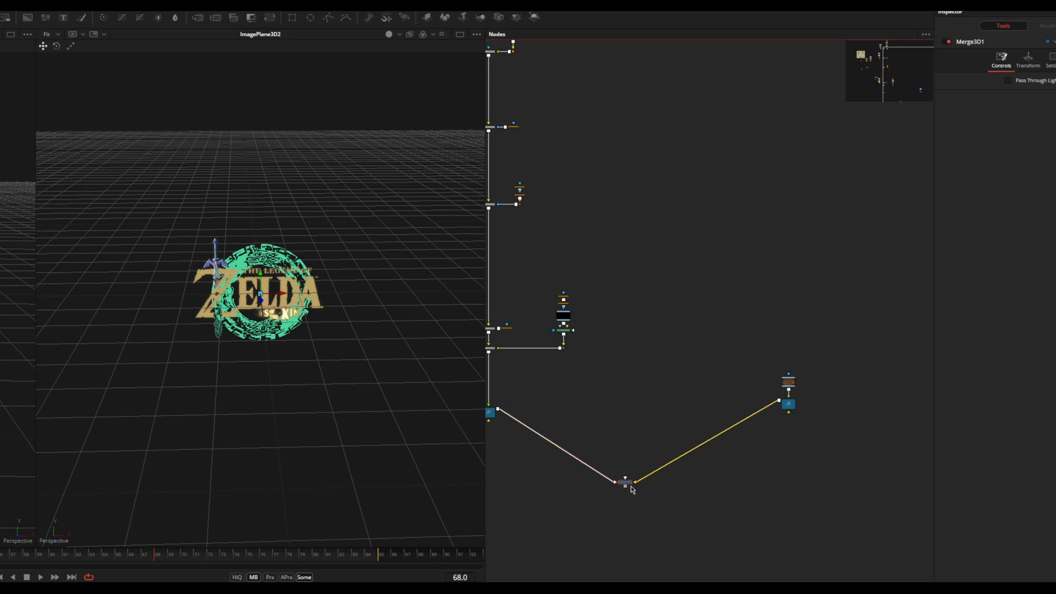
pyautogui.moveTo(624, 486)
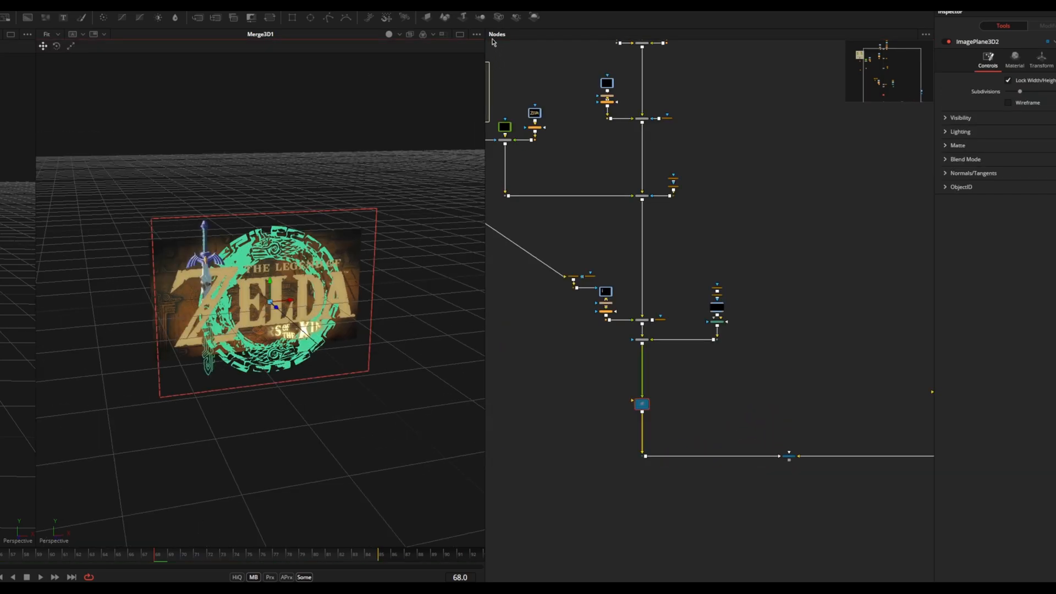
pyautogui.click(785, 389)
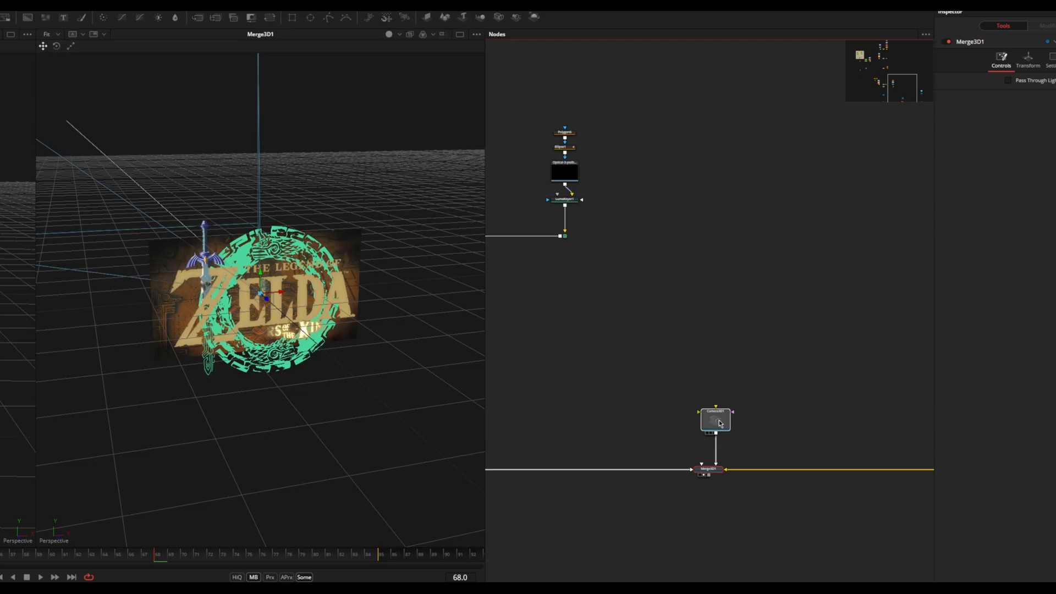
# Add a Camera3D and a Renderer3D to Merge3D1 and view the close-up logo render
pyautogui.click(708, 417)
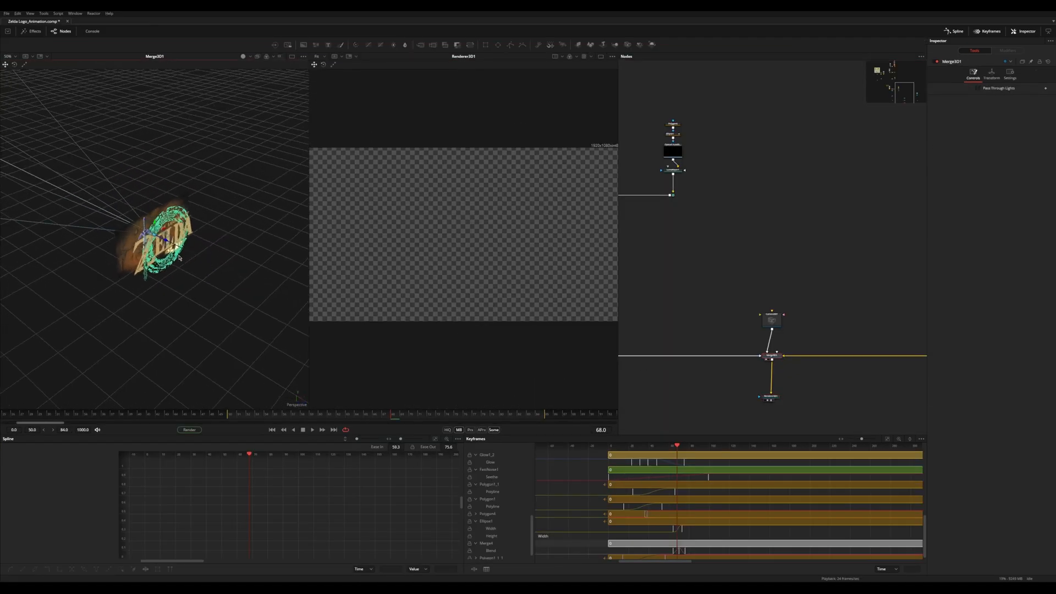
pyautogui.click(771, 321)
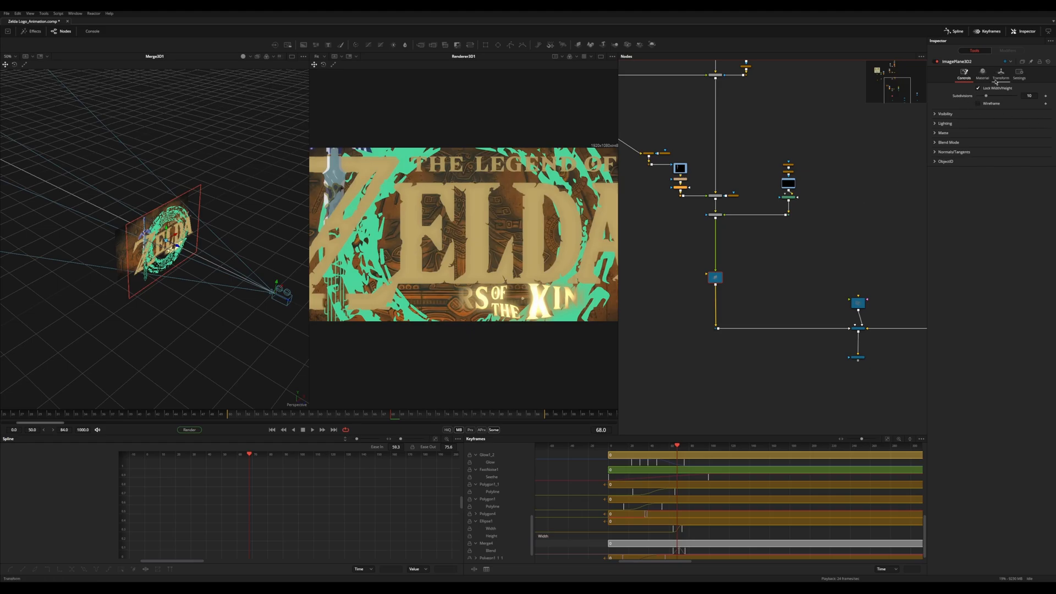
pyautogui.click(1000, 73)
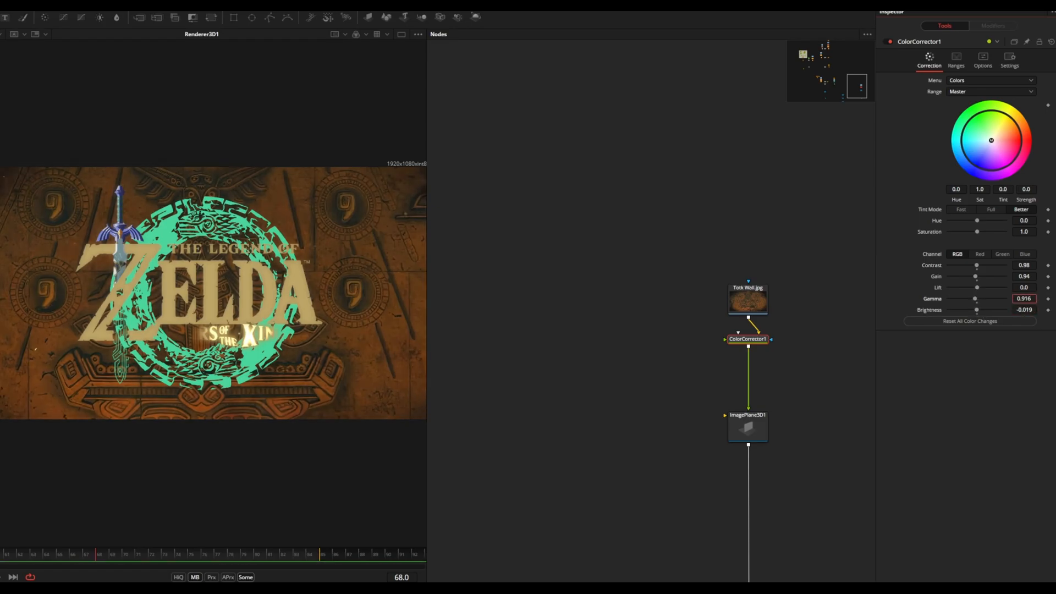
# Lower the wall Color Corrector's saturation to 0.708 for a darker, muted look
pyautogui.click(573, 274)
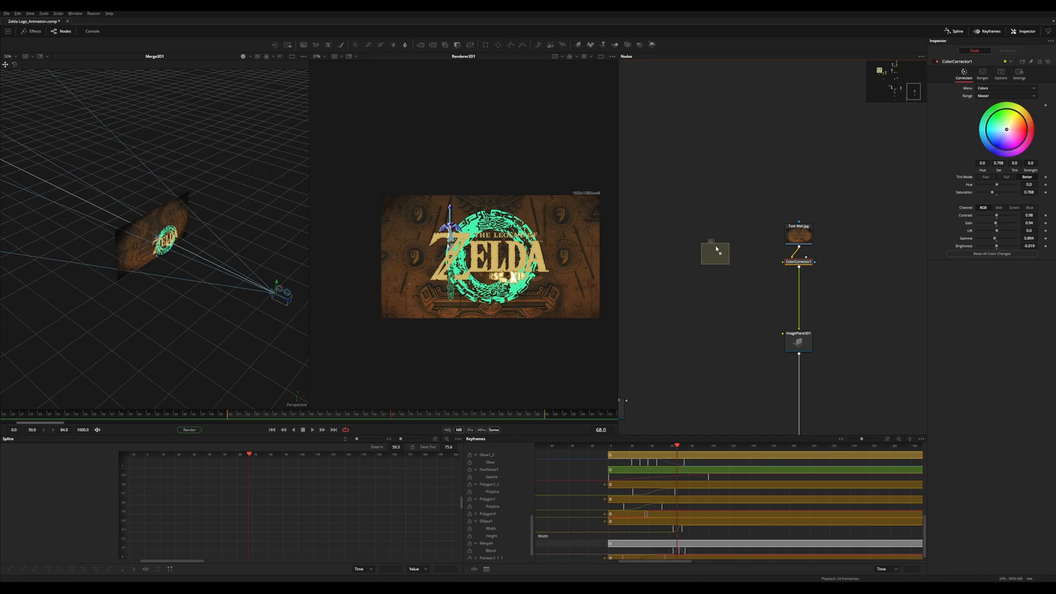
# Select the black Background node masked by the inverted ellipse over the wall
pyautogui.click(715, 254)
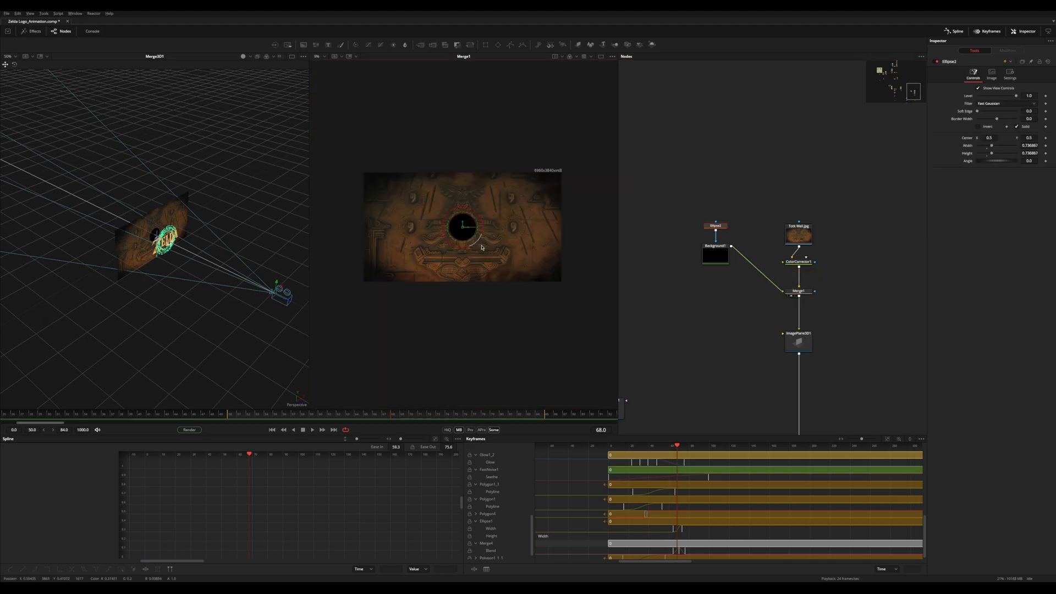
pyautogui.click(714, 254)
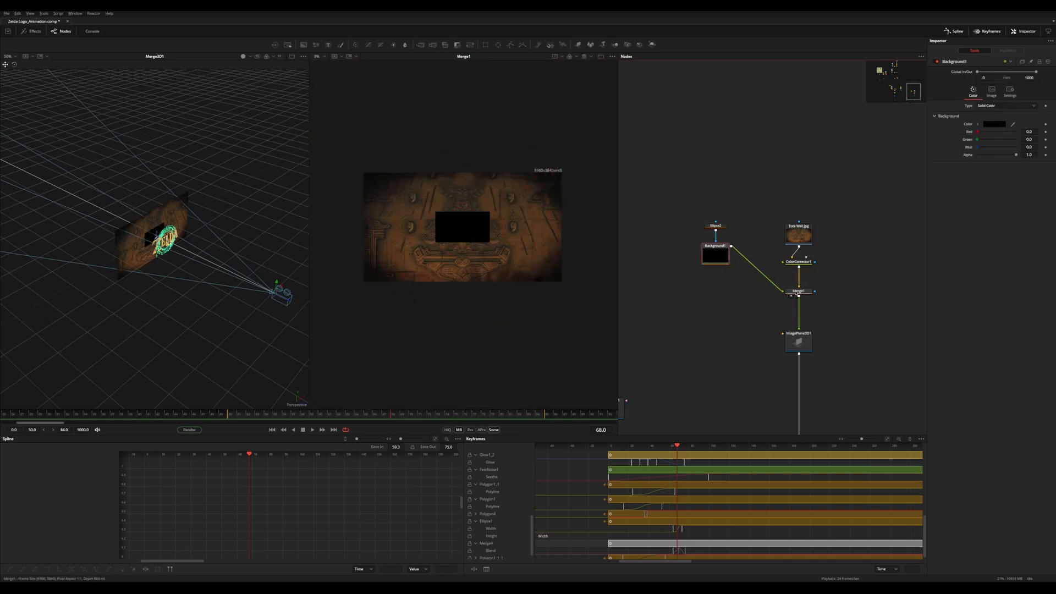
pyautogui.click(798, 290)
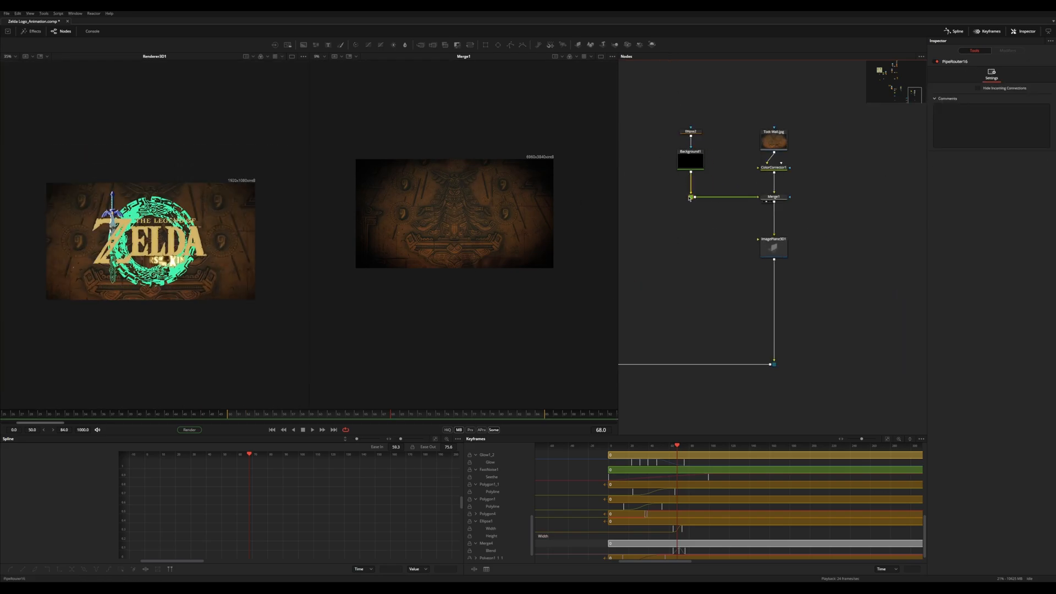
# Adjust the vignette Merge blend, then tweak the Color Corrector's contrast and lift
pyautogui.click(773, 196)
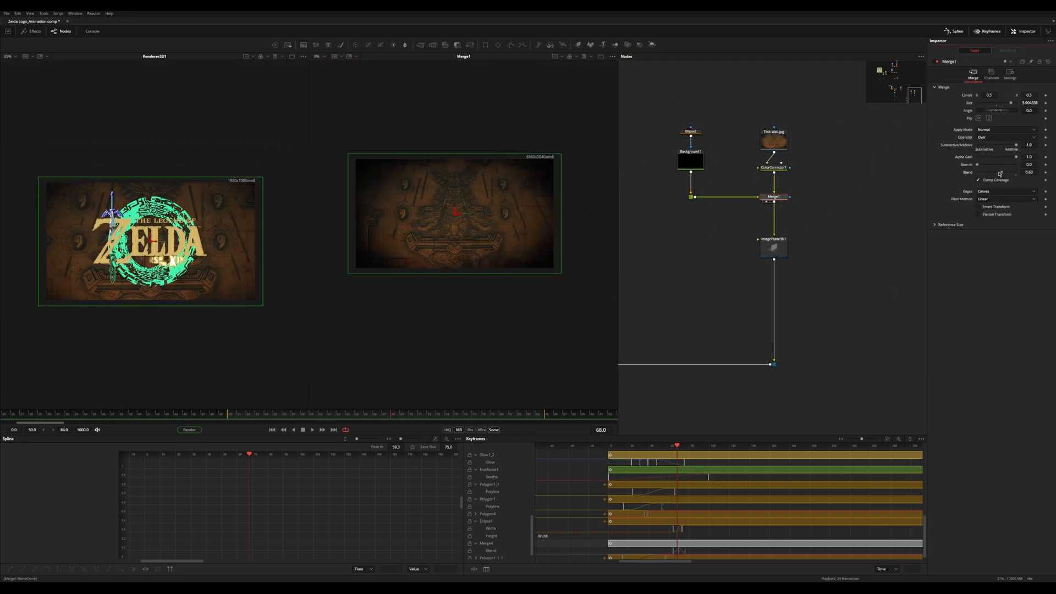
pyautogui.click(773, 167)
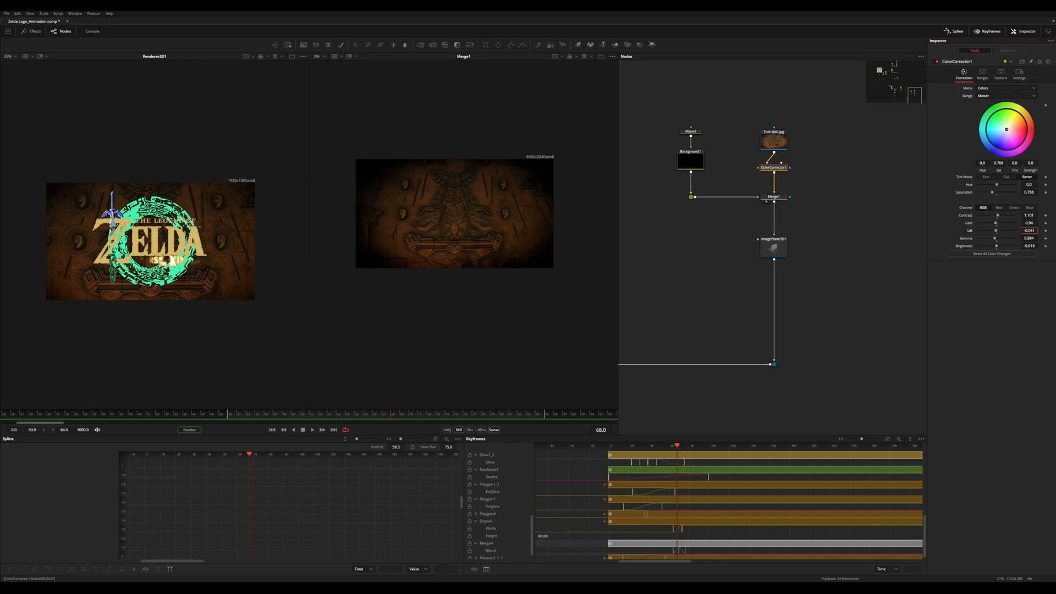
pyautogui.click(770, 259)
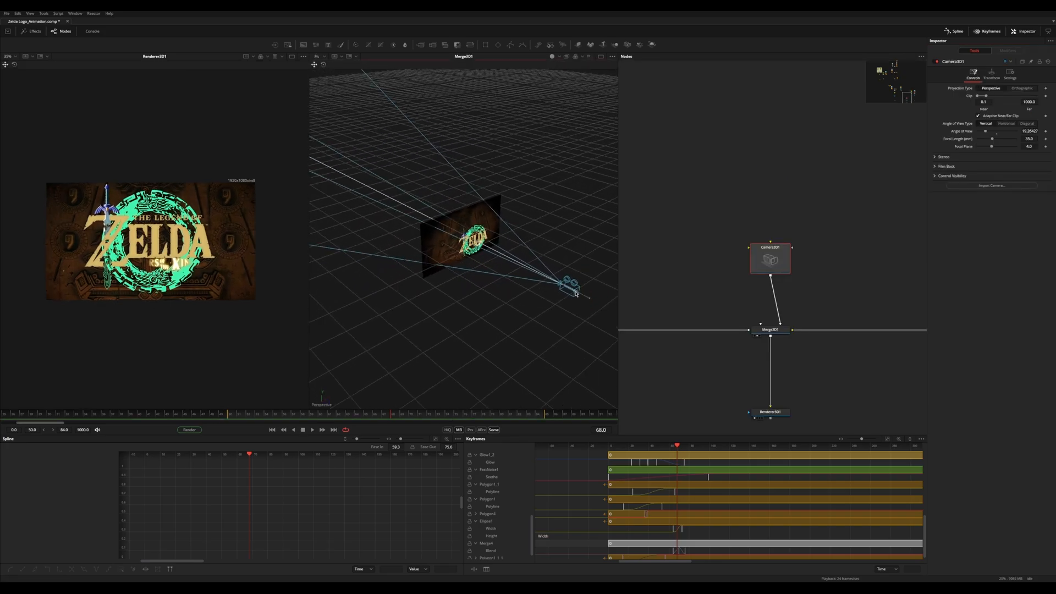
# Keyframe Camera3D1's Z Offset at two frames and shape its spline curve
pyautogui.click(991, 75)
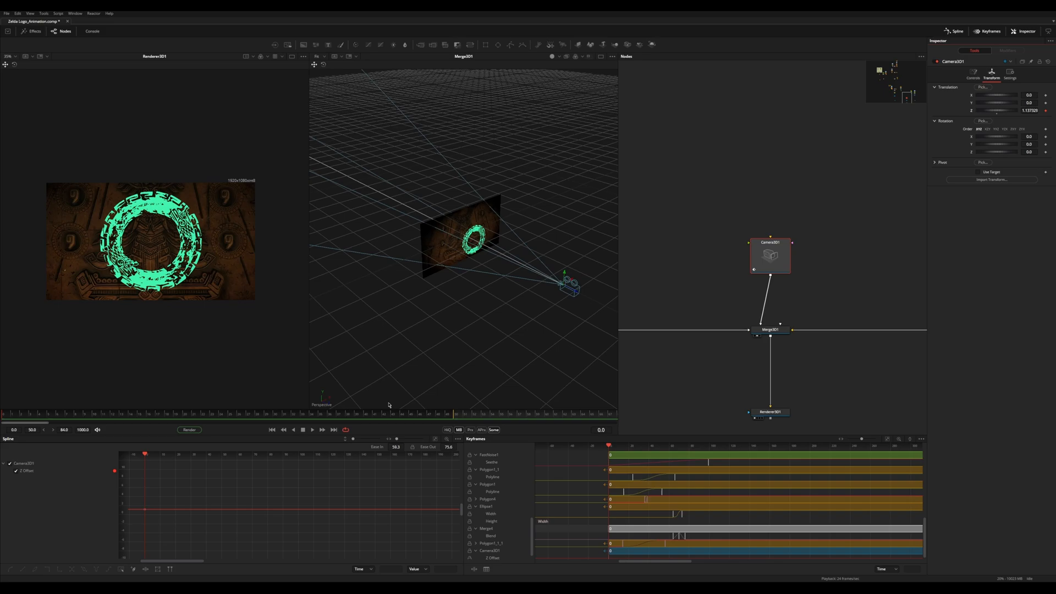
pyautogui.click(64, 418)
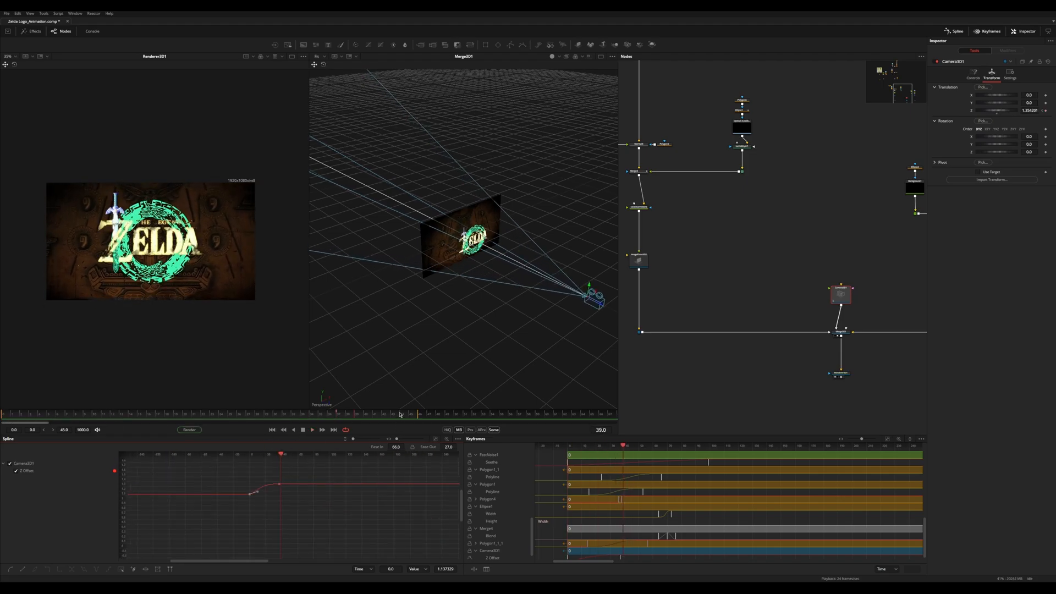
pyautogui.click(291, 413)
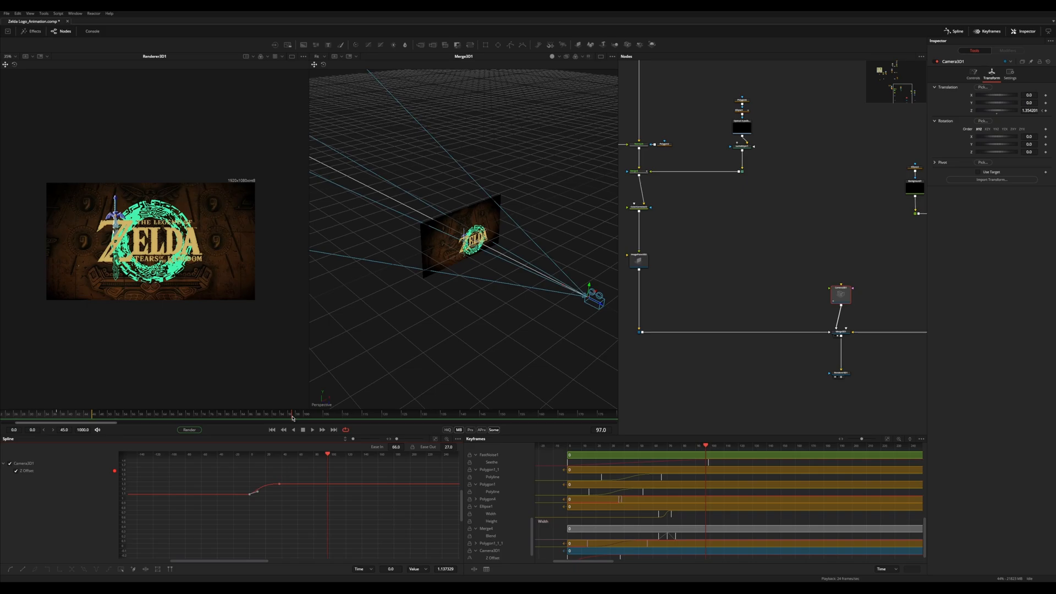
pyautogui.click(480, 426)
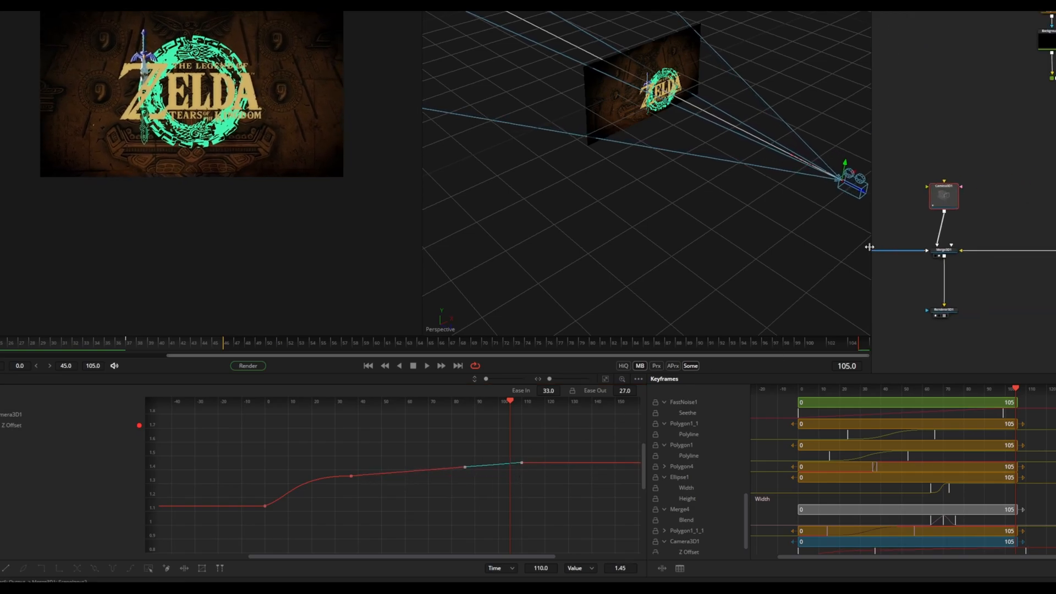
pyautogui.press('ctrl+z')
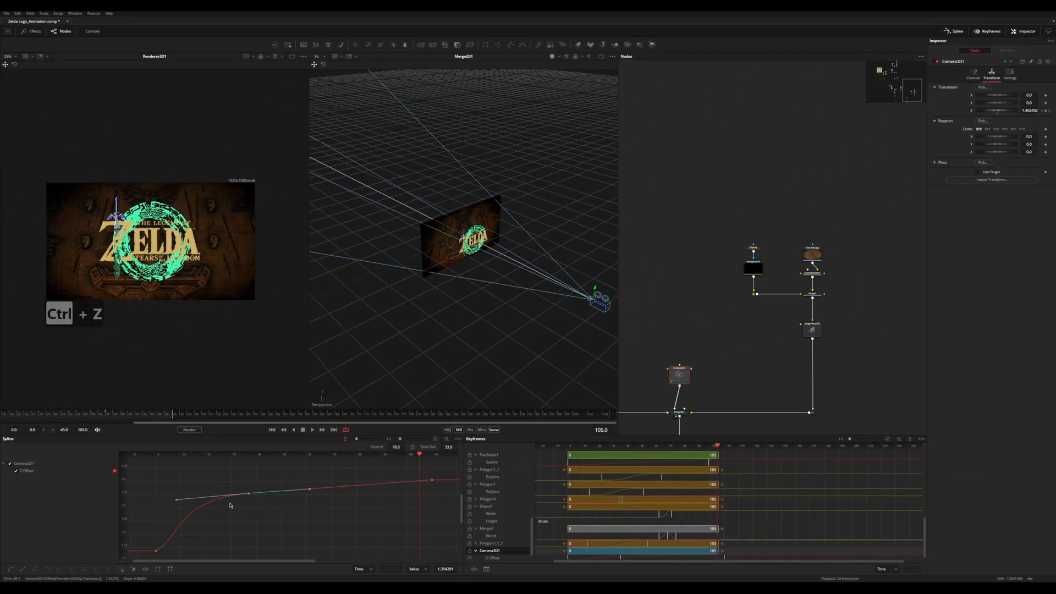
# Undo the spline edit and insert a Blur node after Merge1
pyautogui.press('ctrl+z')
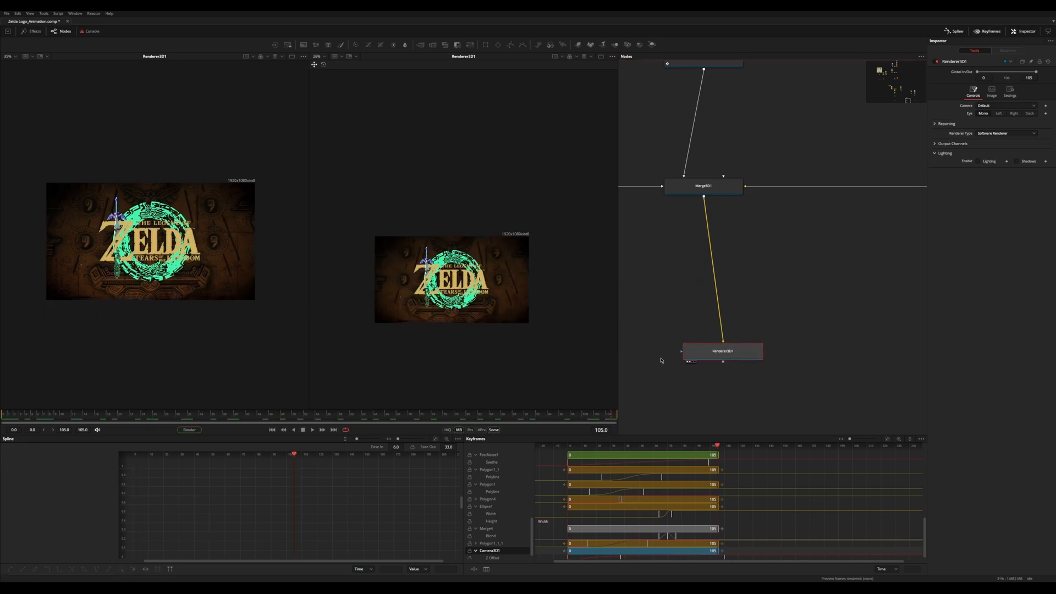
pyautogui.click(303, 429)
pyautogui.write('blur')
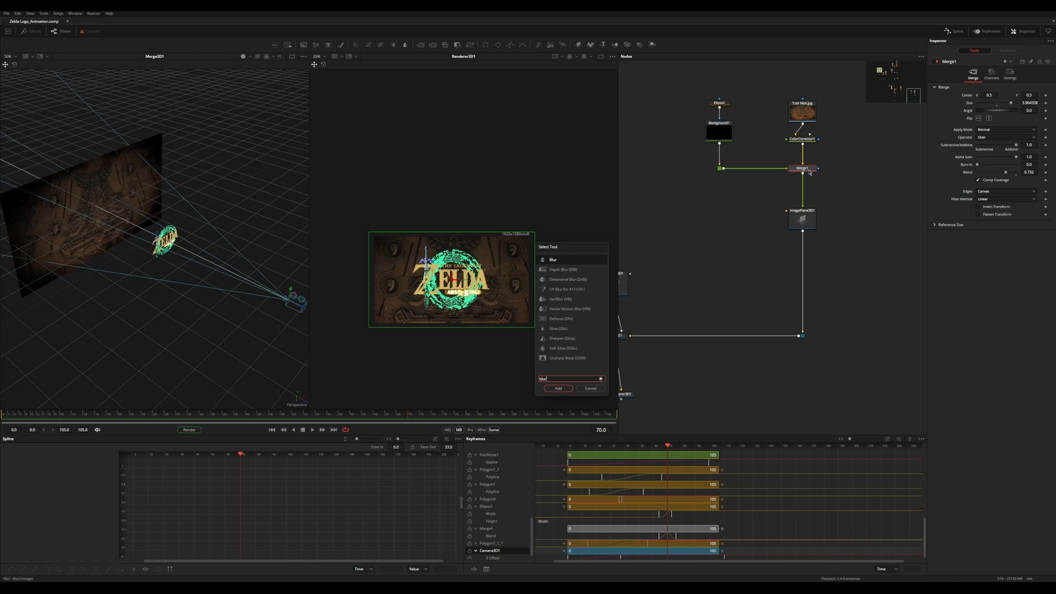
pyautogui.click(557, 389)
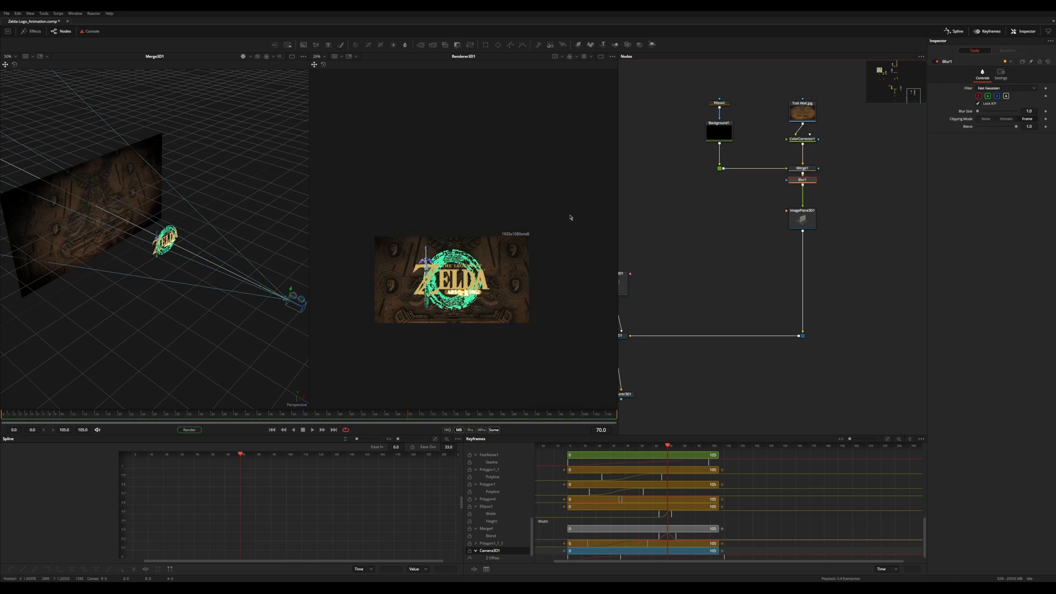